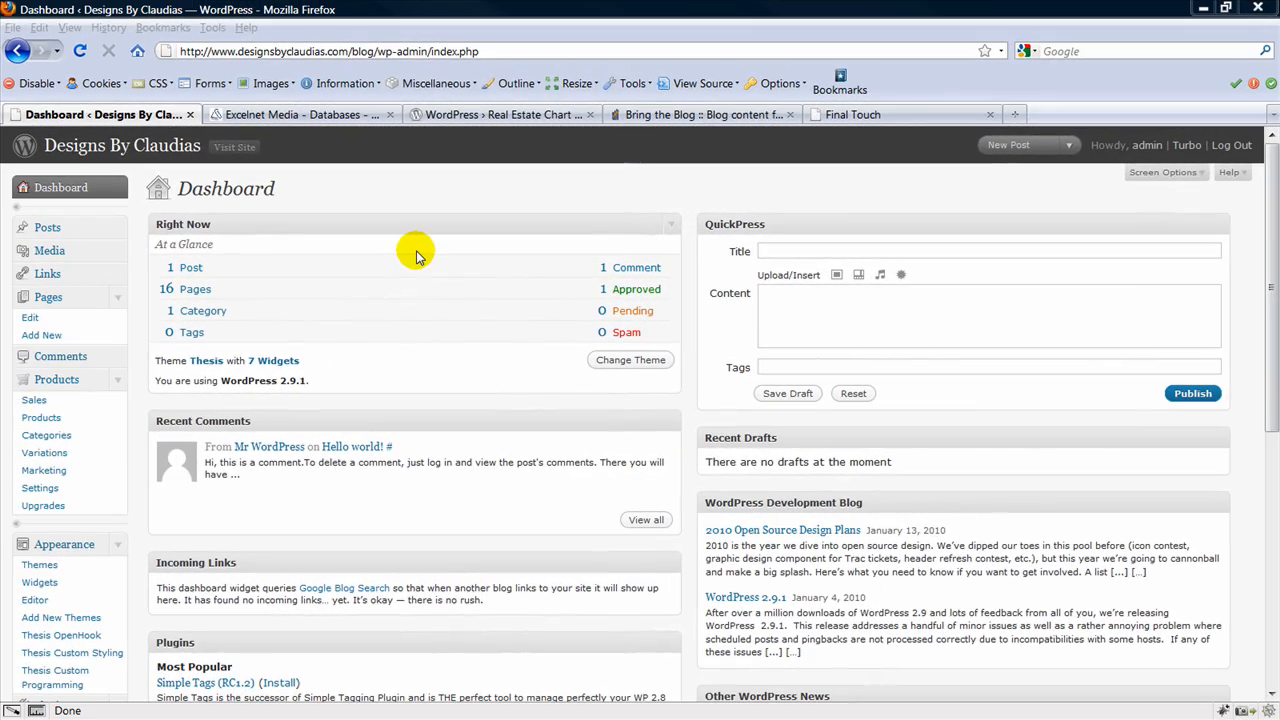
{"action": "mouse_move", "coordinate": [372, 251]}
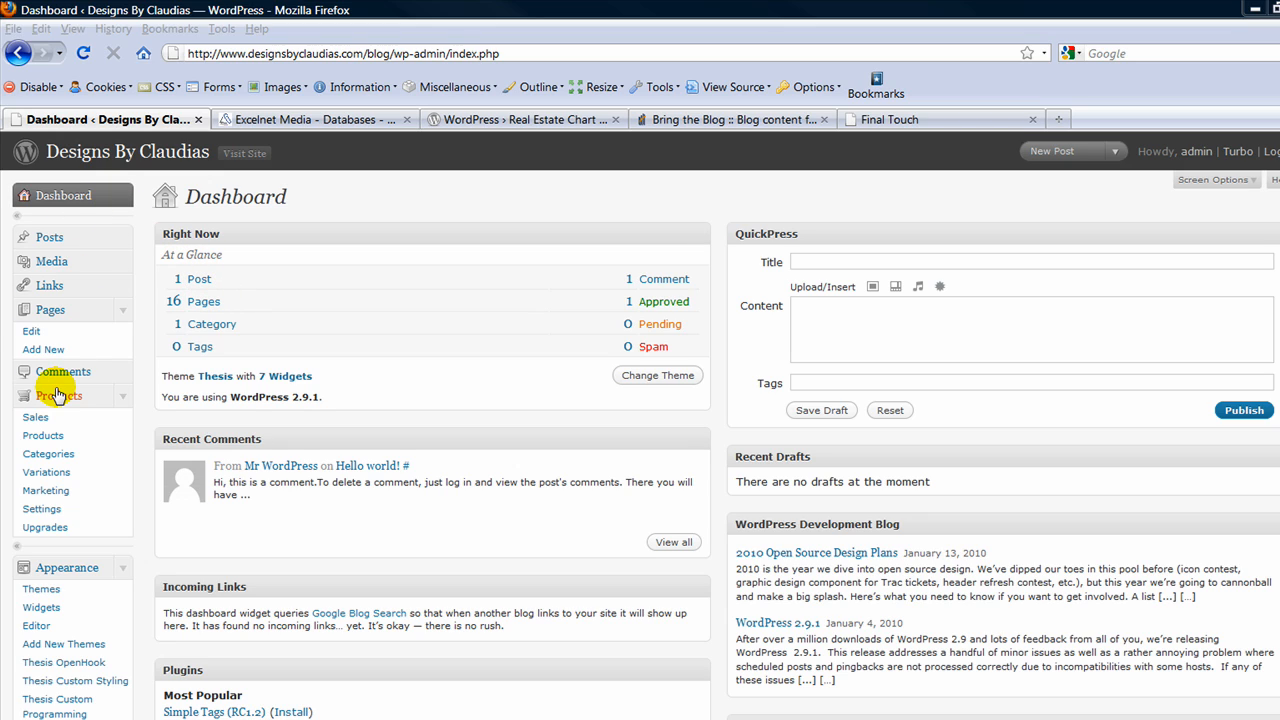
- Open the store's product list from the Products menu in the sidebar
{"action": "left_click", "coordinate": [42, 435]}
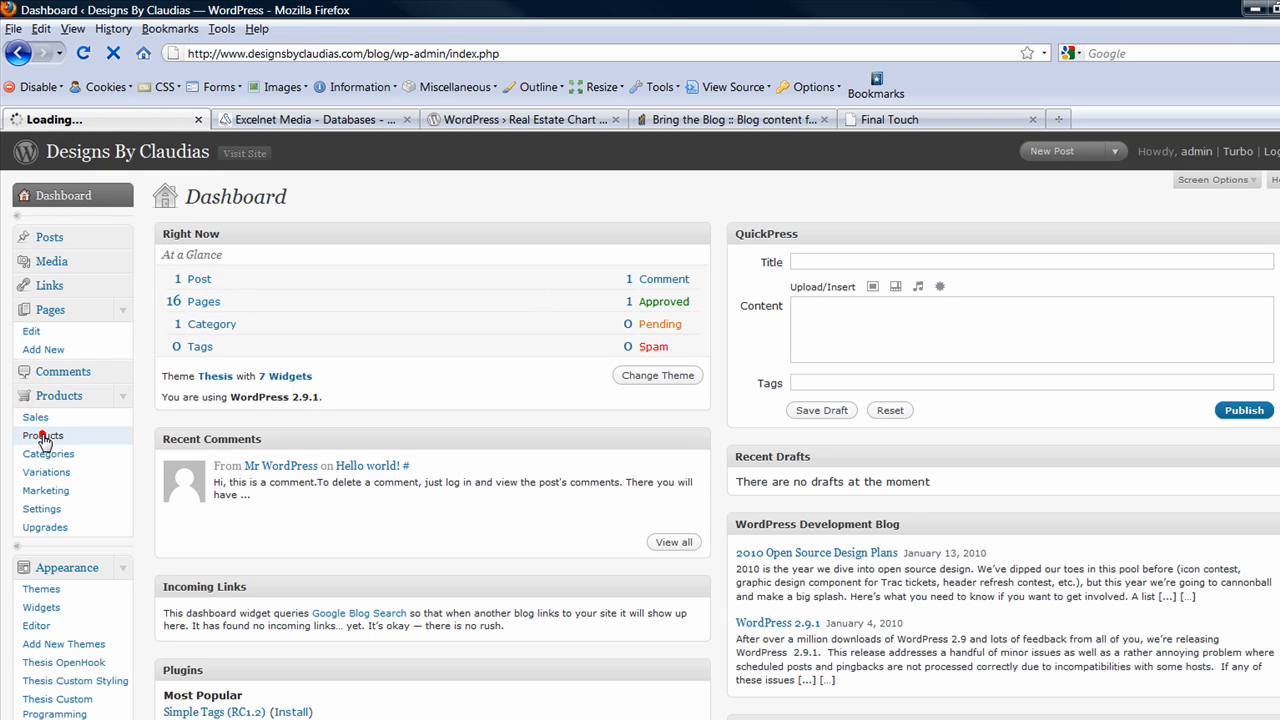
- Enter product name 'Wedding Hat', description 'Big Wedding Hat' and additional description '#234'
{"action": "left_click", "coordinate": [45, 435]}
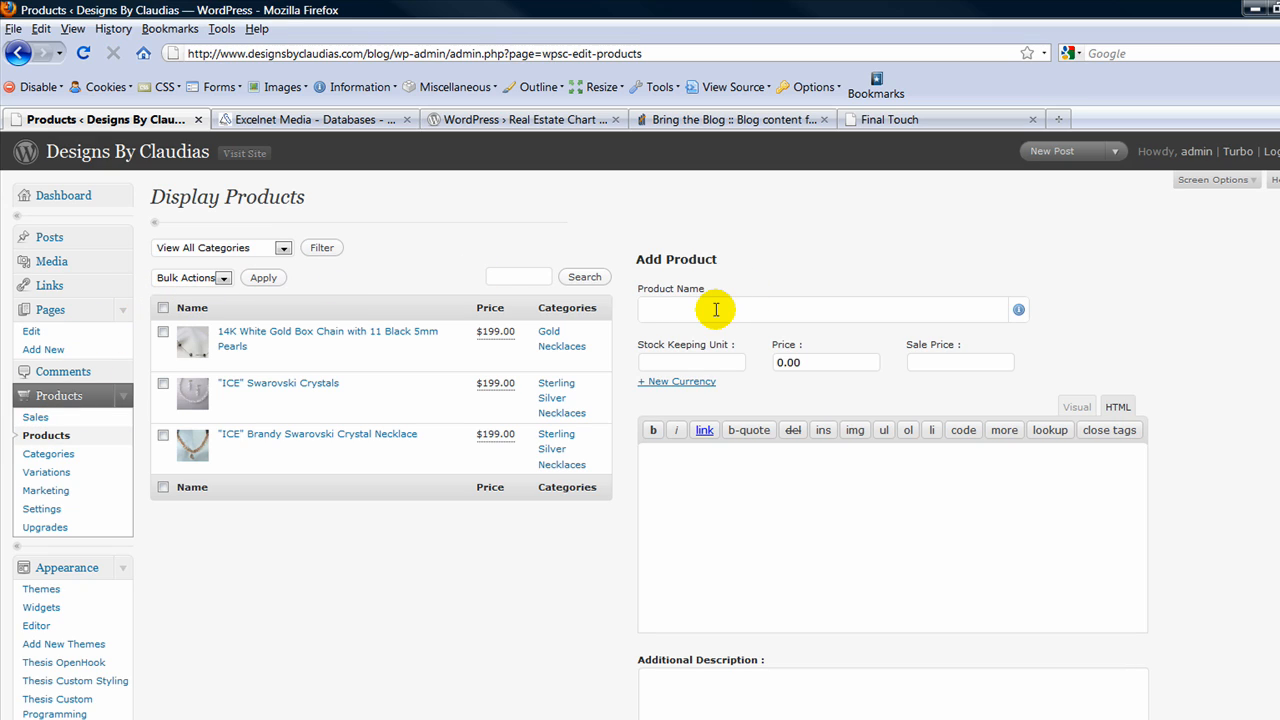
{"action": "type", "text": "Wedding Hat"}
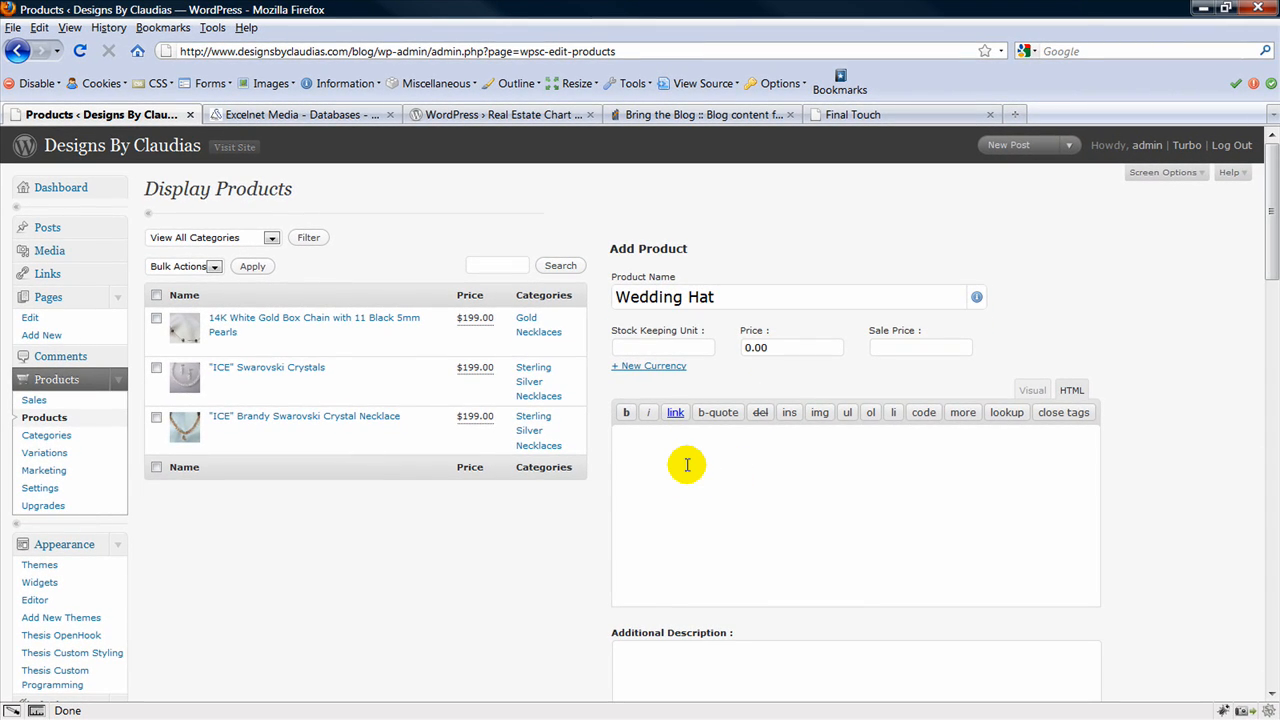
{"action": "type", "text": "B"}
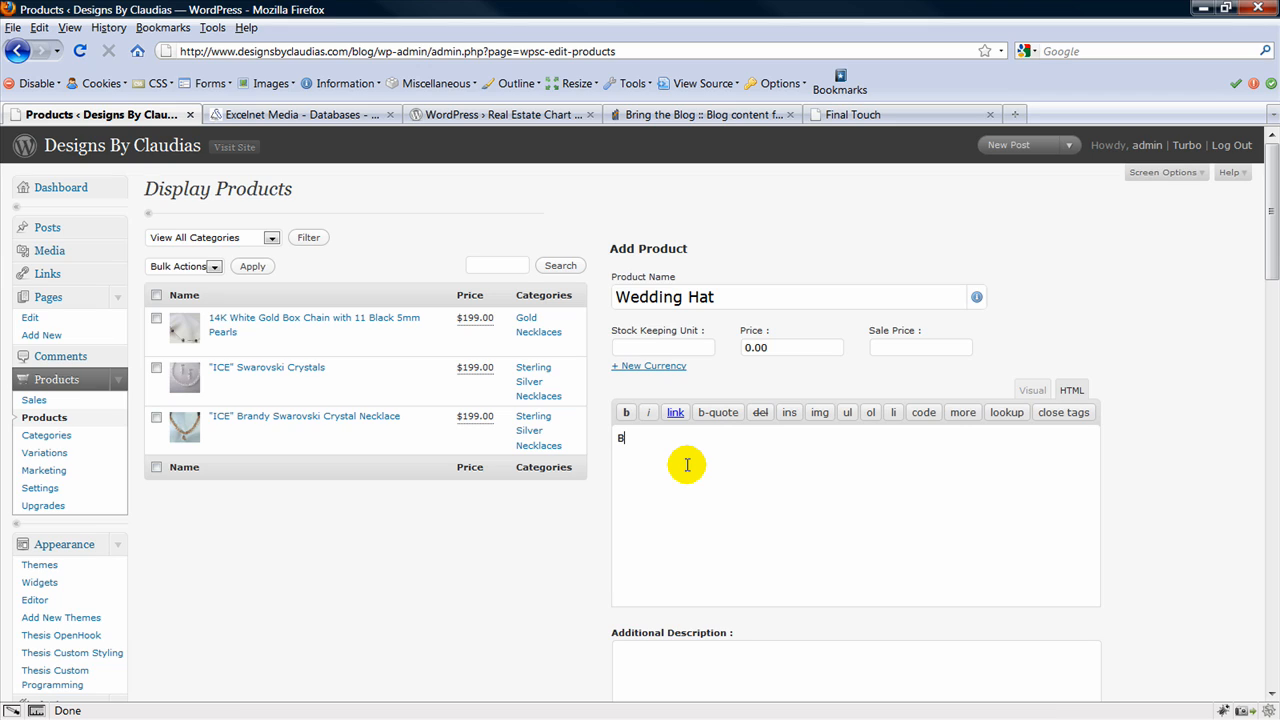
{"action": "type", "text": "ig Wedding Hat"}
{"action": "left_click", "coordinate": [856, 670]}
{"action": "type", "text": "#"}
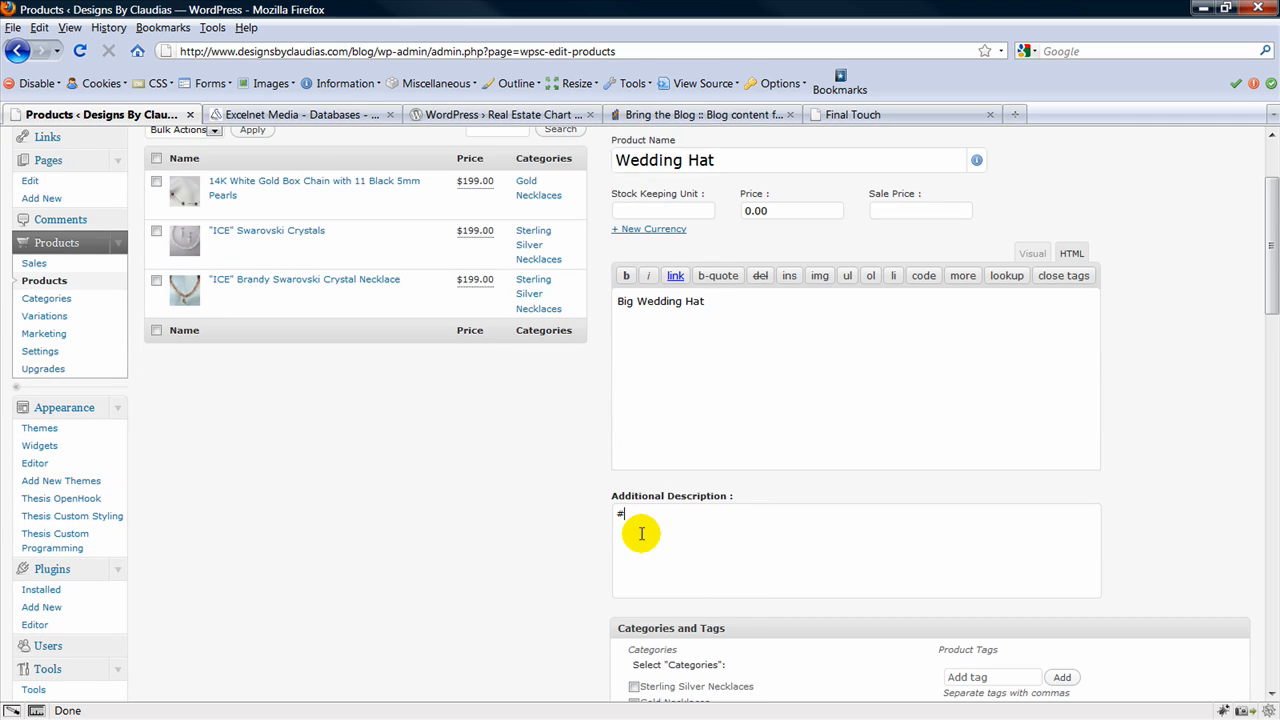
{"action": "type", "text": "234"}
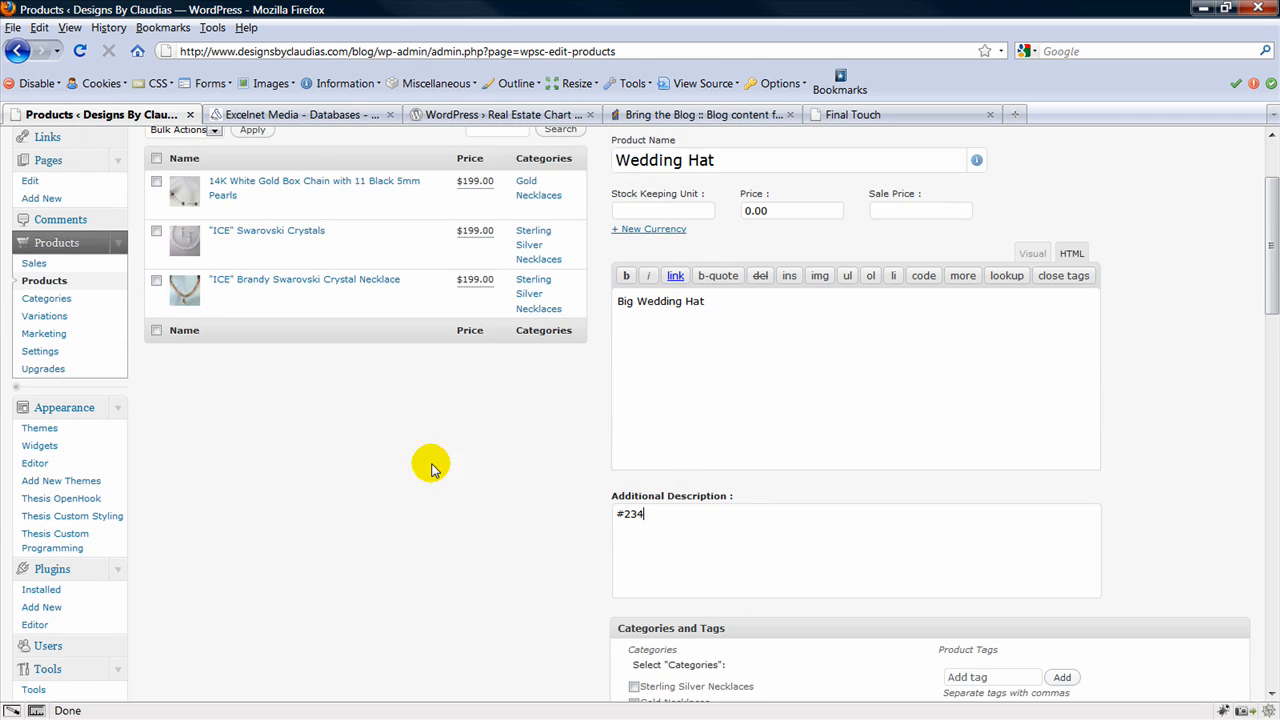
{"action": "mouse_move", "coordinate": [732, 525]}
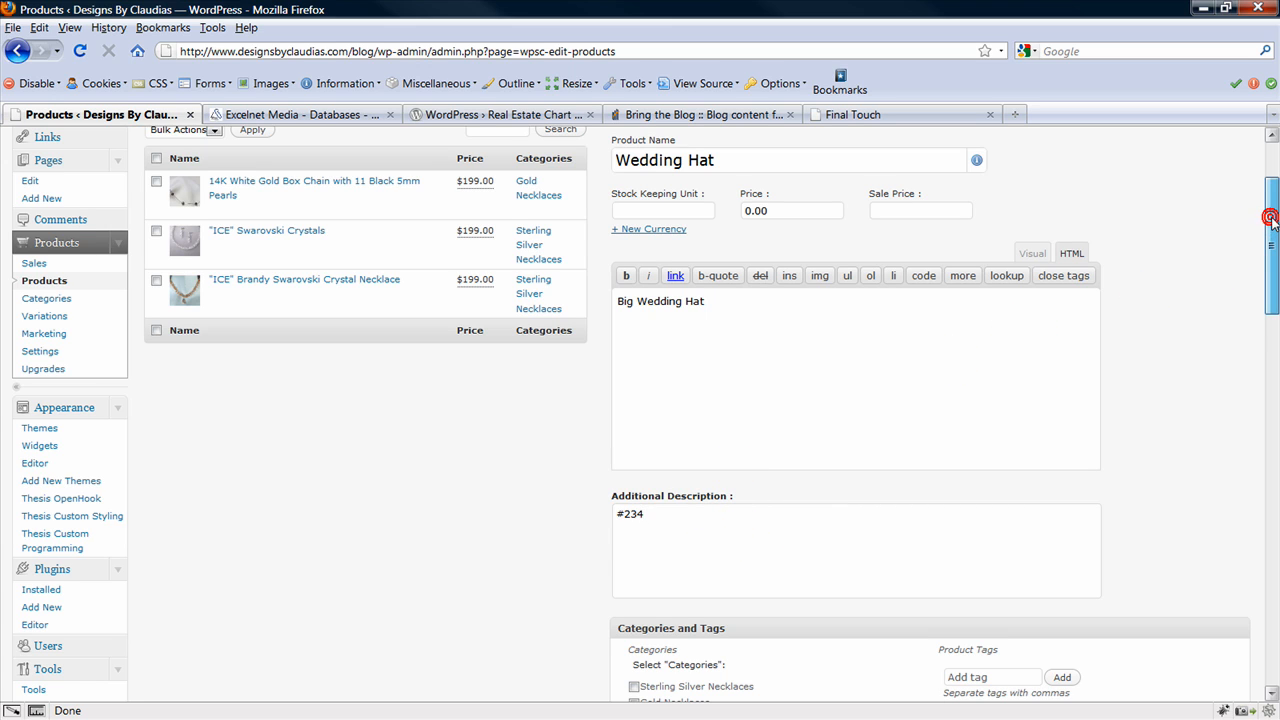
- Put Wedding Hat in the Final Touch category and tag it 'wedding hats', 'big wedding hats'
{"action": "scroll", "scroll_direction": "down", "scroll_amount": 3}
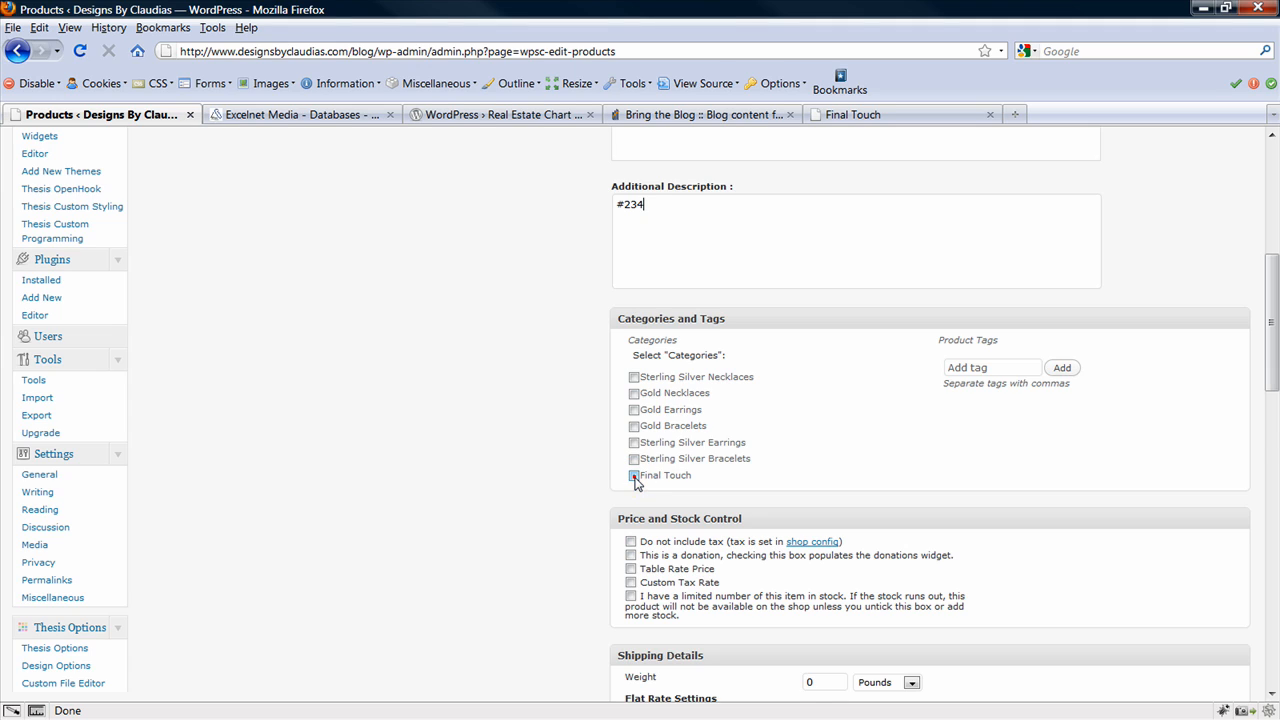
{"action": "left_click", "coordinate": [633, 475]}
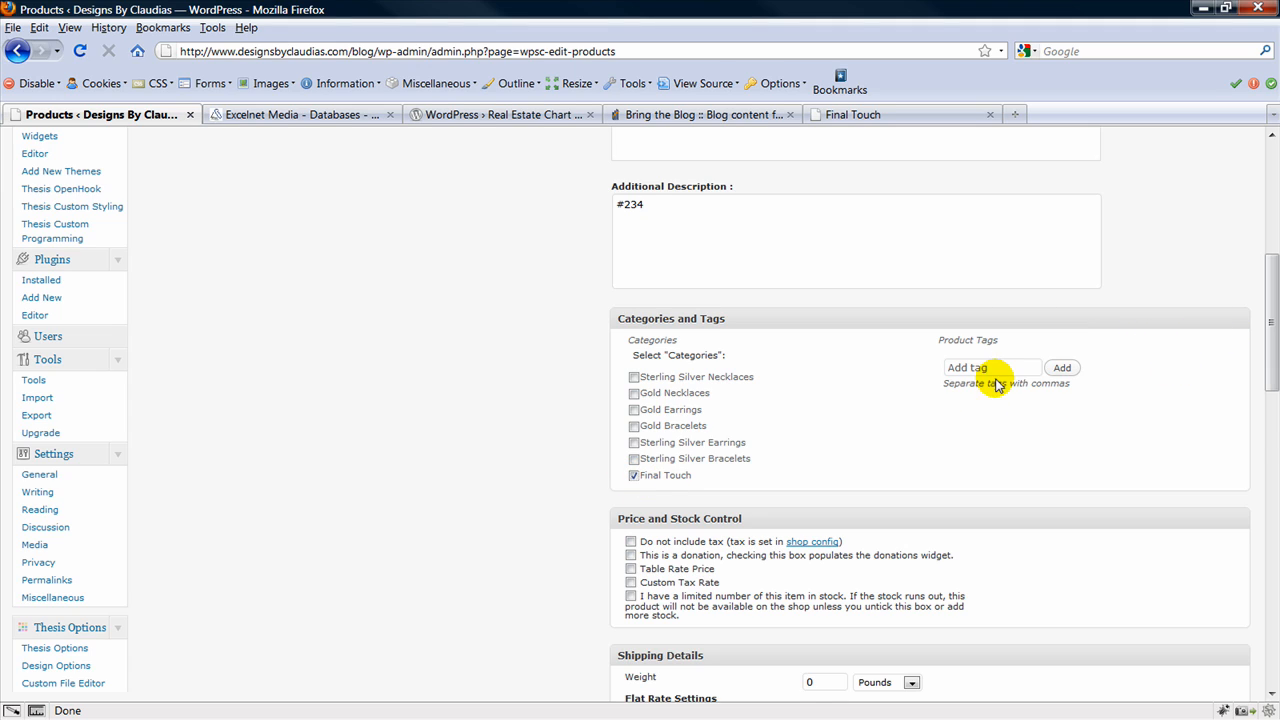
{"action": "left_click", "coordinate": [990, 367]}
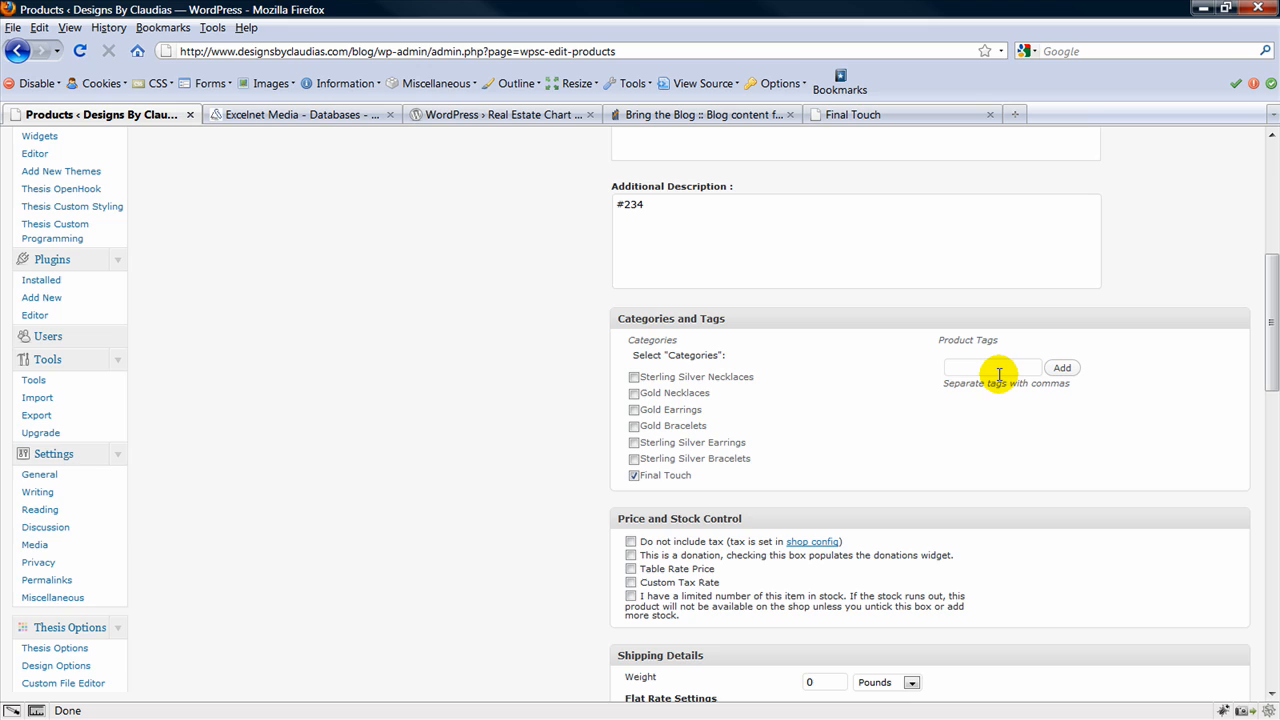
{"action": "left_click", "coordinate": [990, 367]}
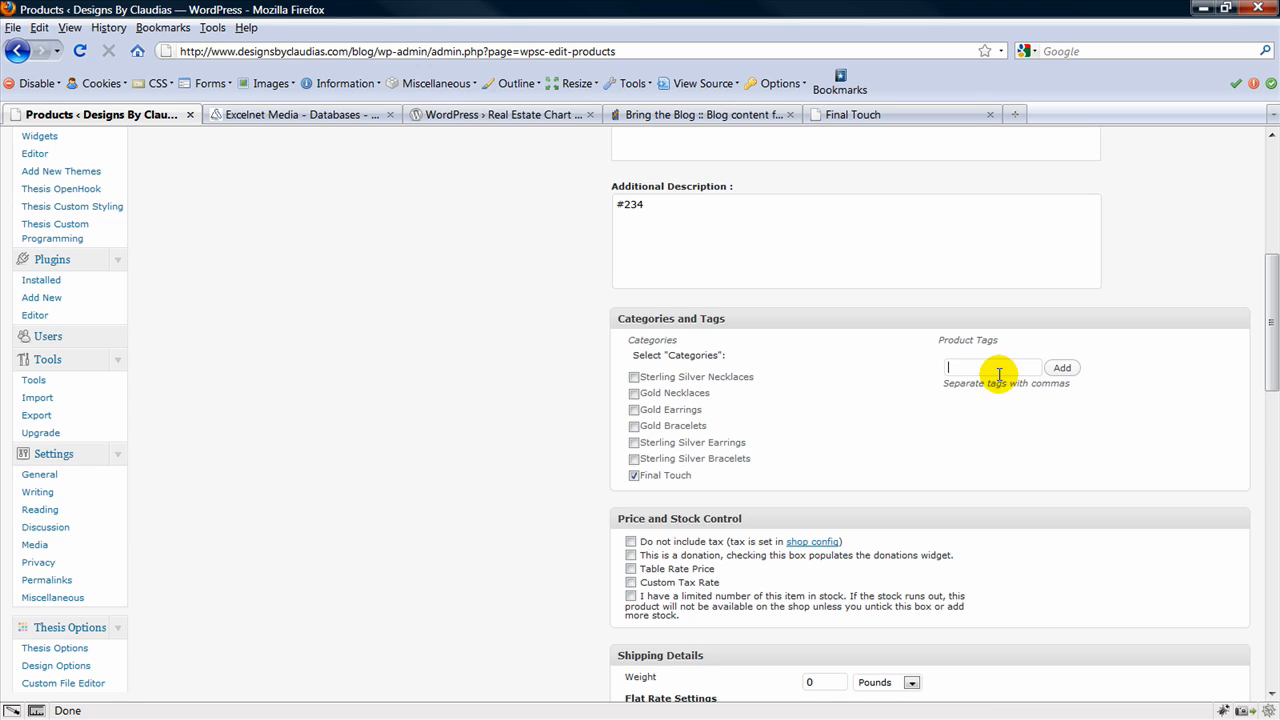
{"action": "type", "text": "wedding hats"}
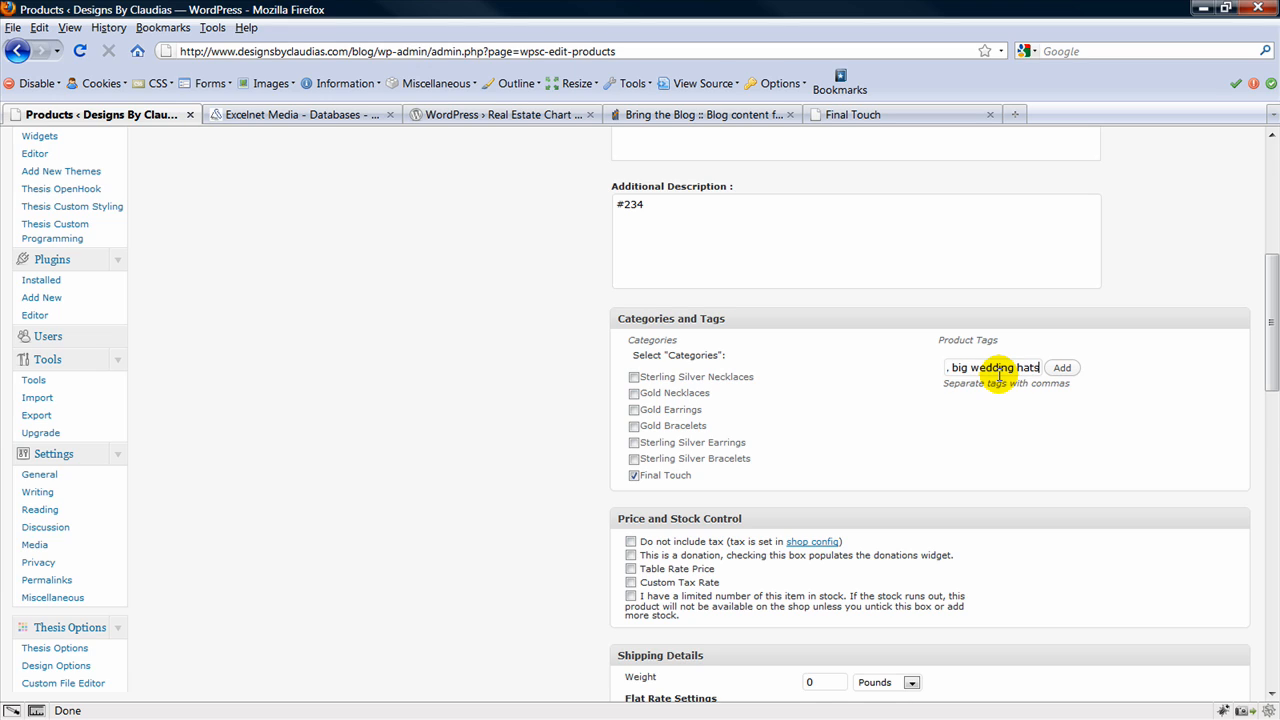
{"action": "left_click", "coordinate": [1062, 367]}
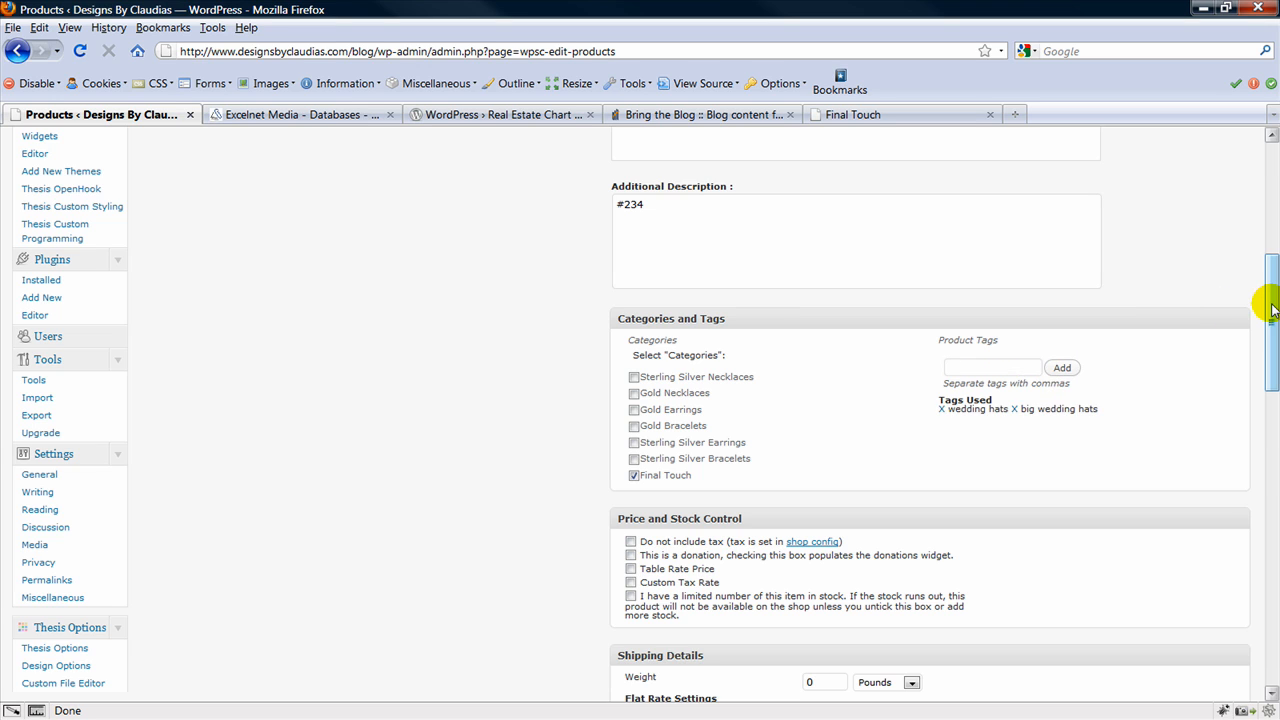
{"action": "scroll", "scroll_direction": "down", "scroll_amount": 3}
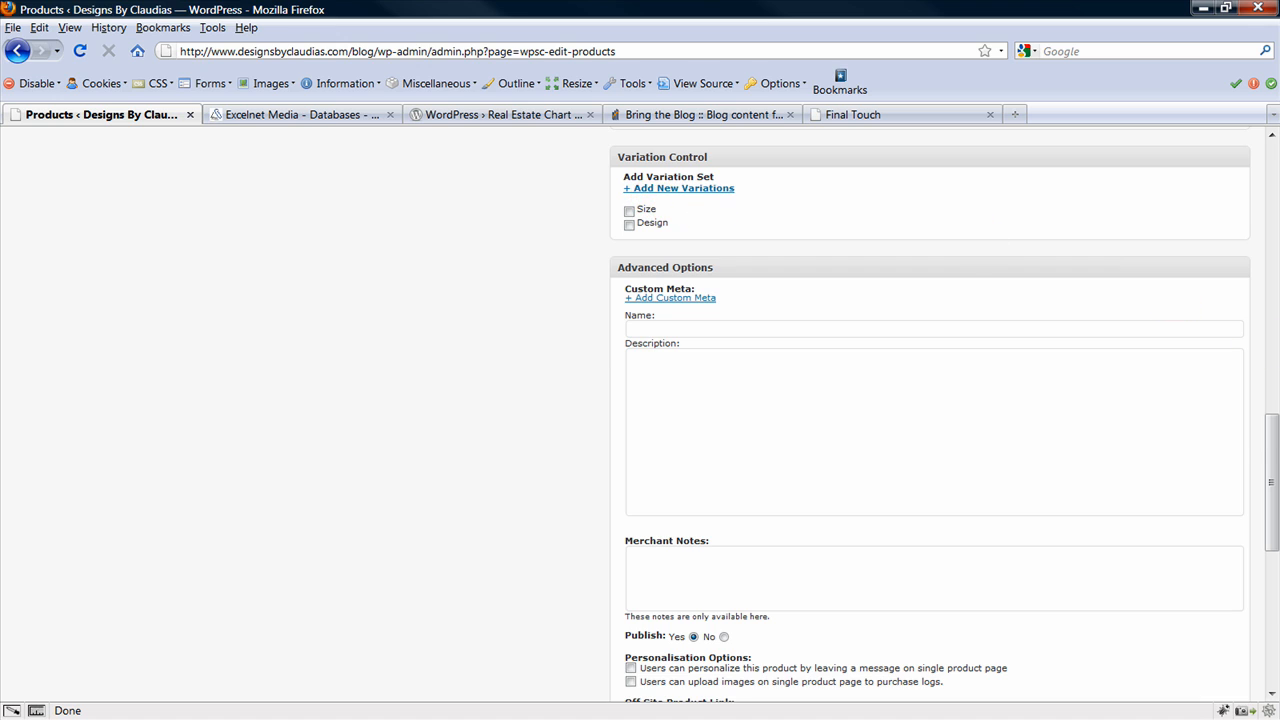
- Upload a product photo and save Wedding Hat as a new product
{"action": "scroll", "scroll_direction": "down", "scroll_amount": 3}
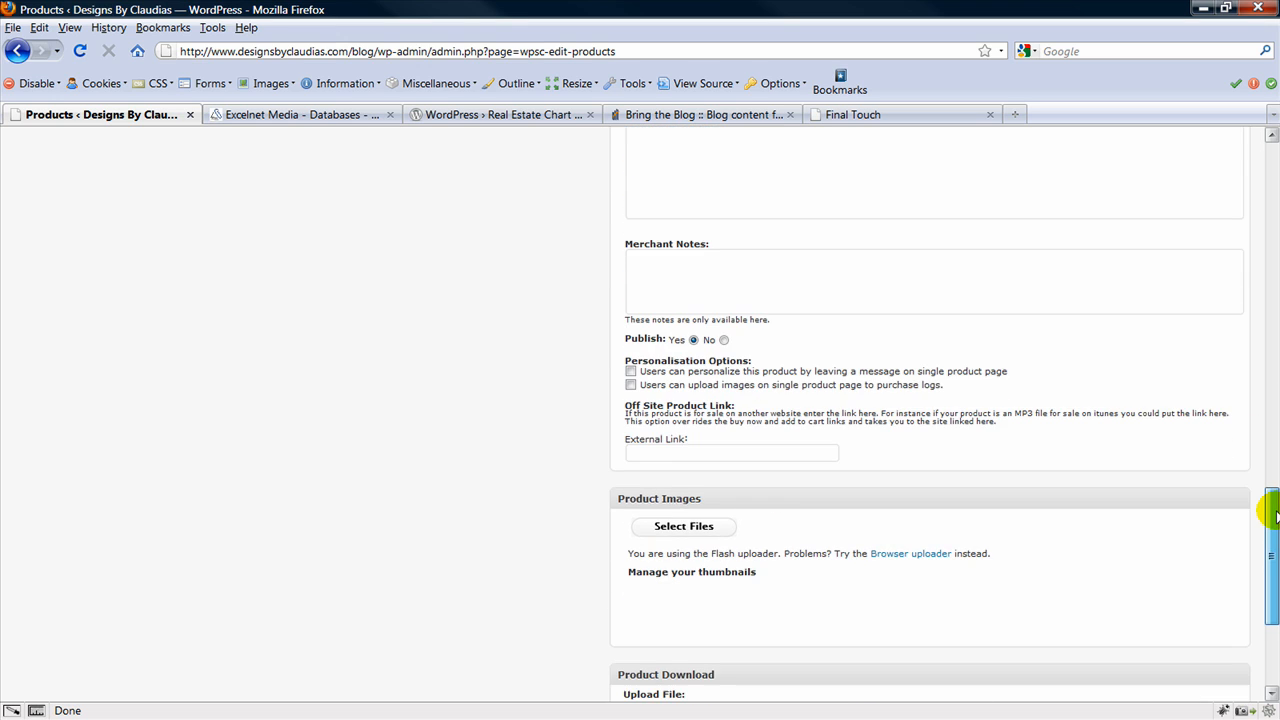
{"action": "scroll", "scroll_direction": "down", "scroll_amount": 3}
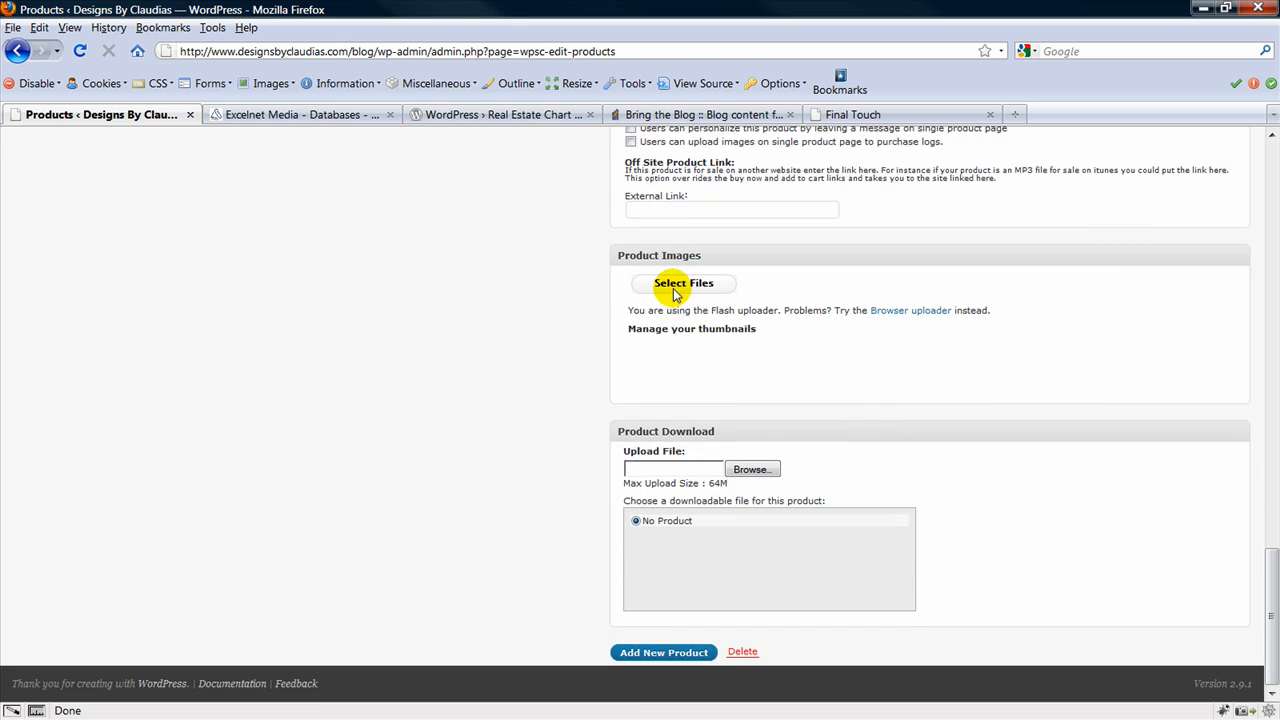
{"action": "left_click", "coordinate": [683, 283]}
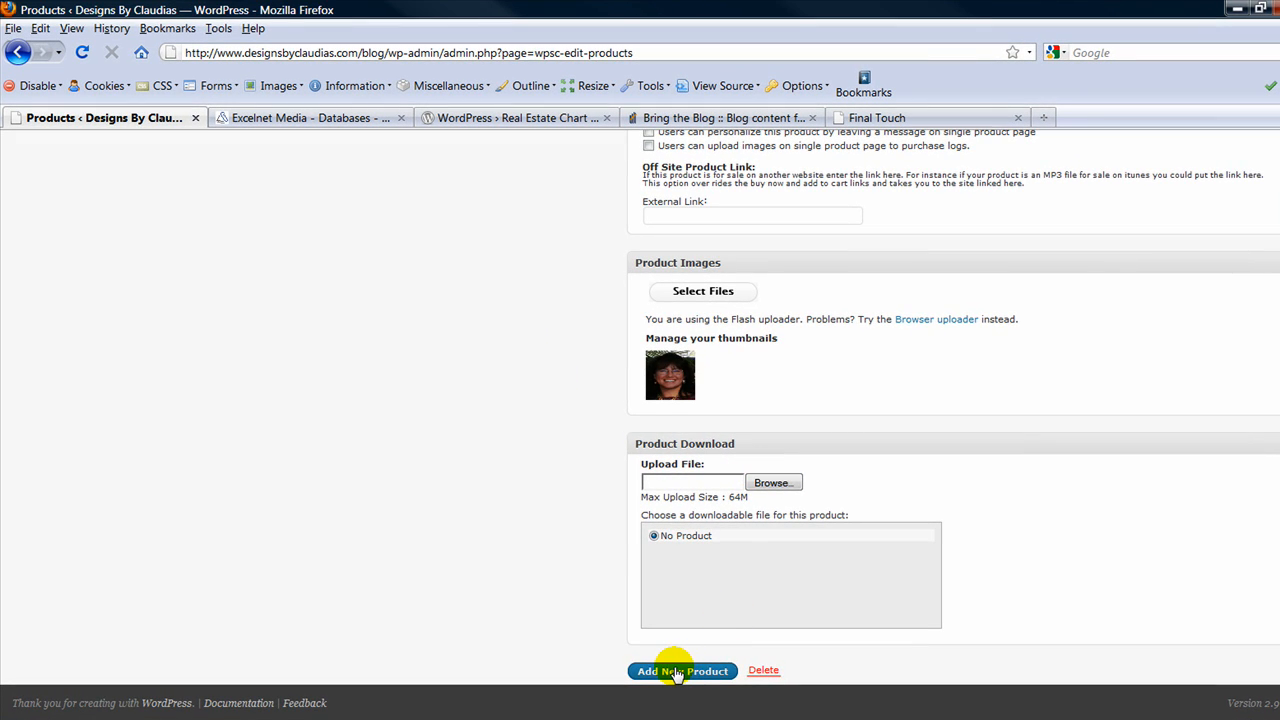
{"action": "left_click", "coordinate": [682, 671]}
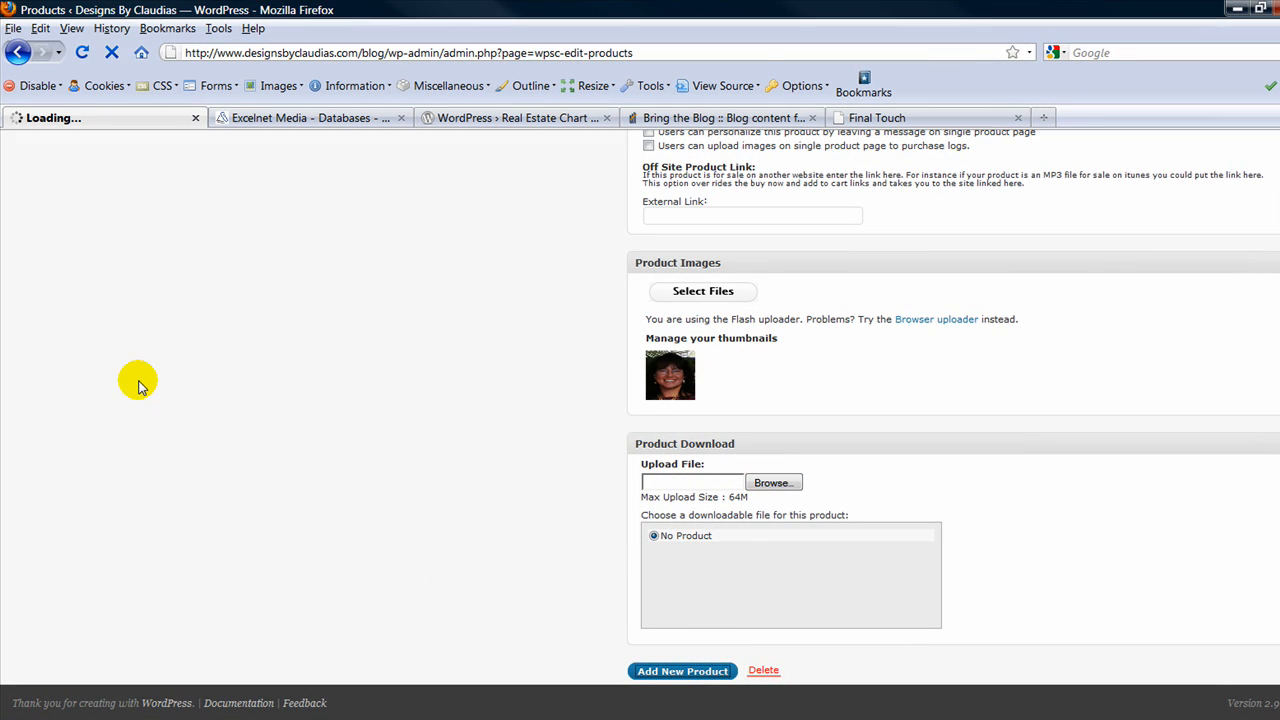
{"action": "left_click", "coordinate": [682, 671]}
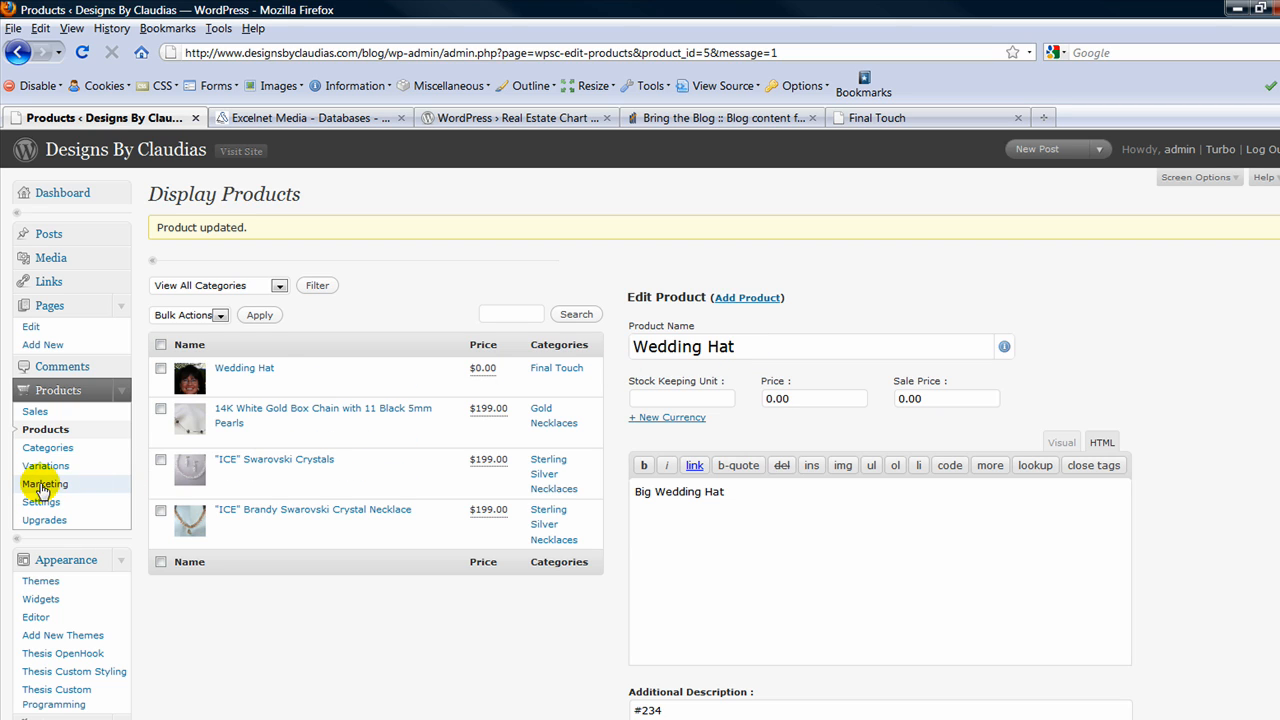
- Create a variation set named Color with values red, blue and green
{"action": "left_click", "coordinate": [46, 465]}
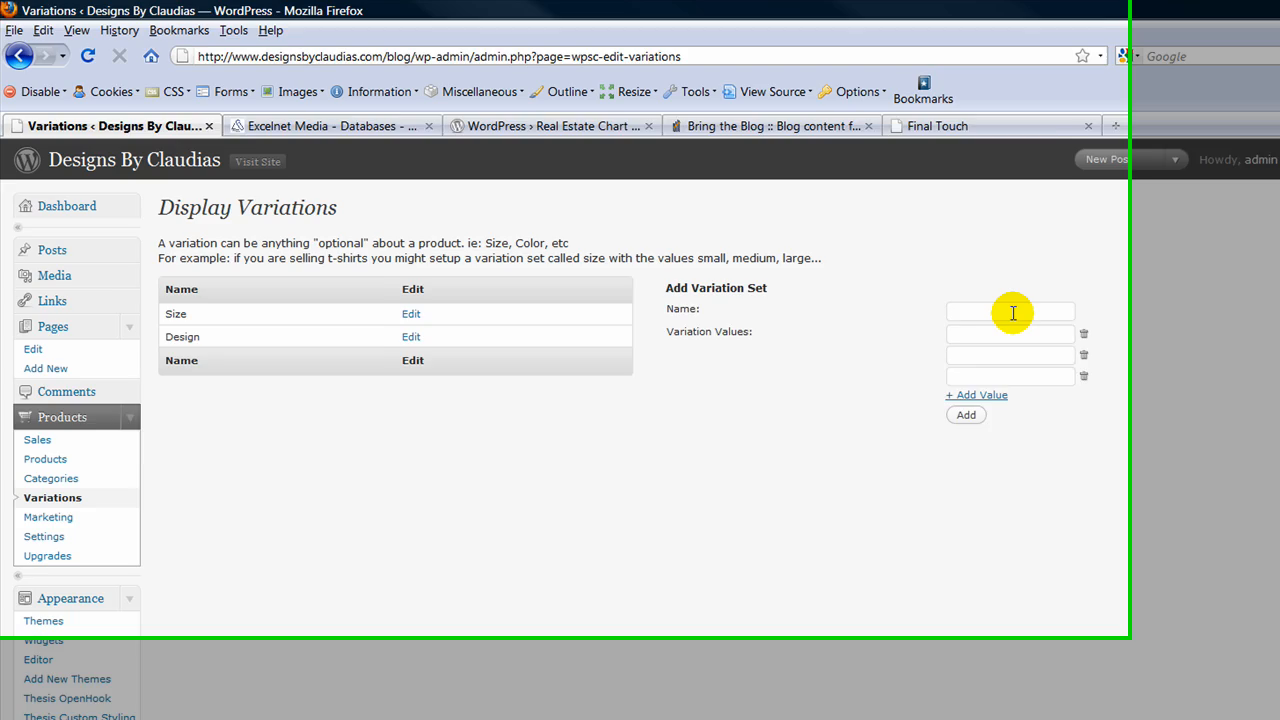
{"action": "type", "text": "C"}
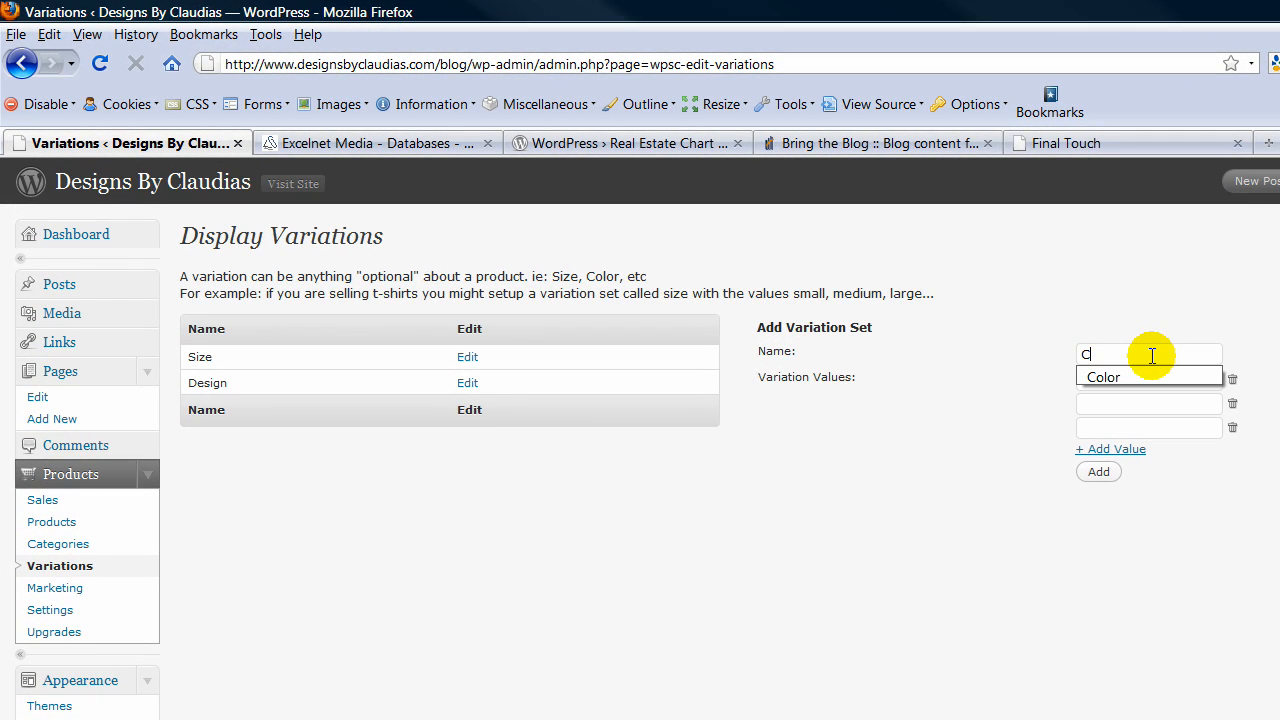
{"action": "type", "text": "olor"}
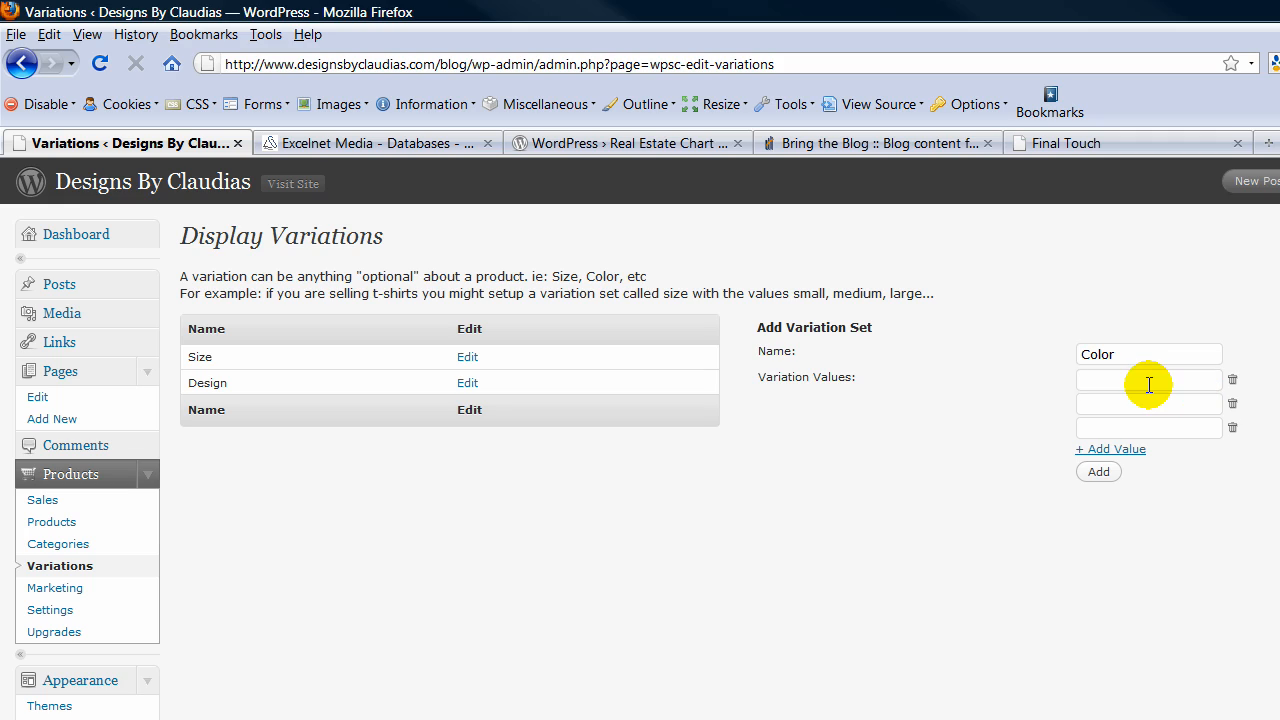
{"action": "type", "text": "red"}
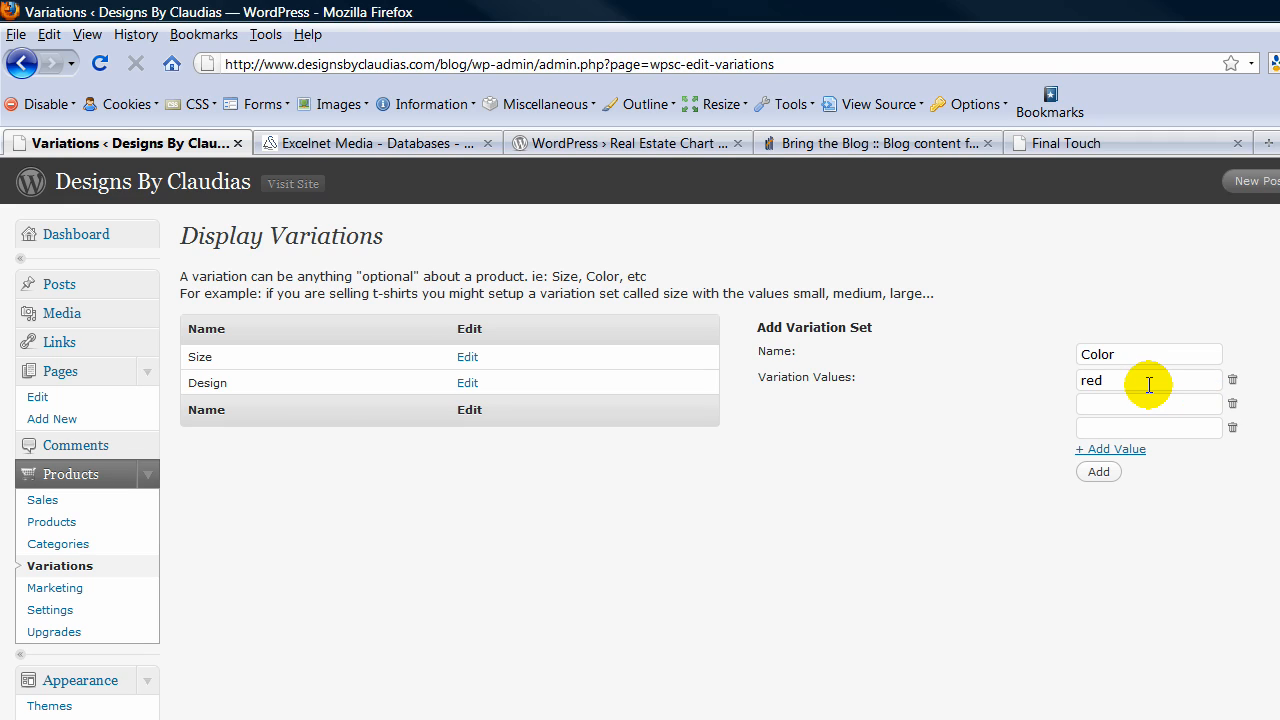
{"action": "type", "text": "blue"}
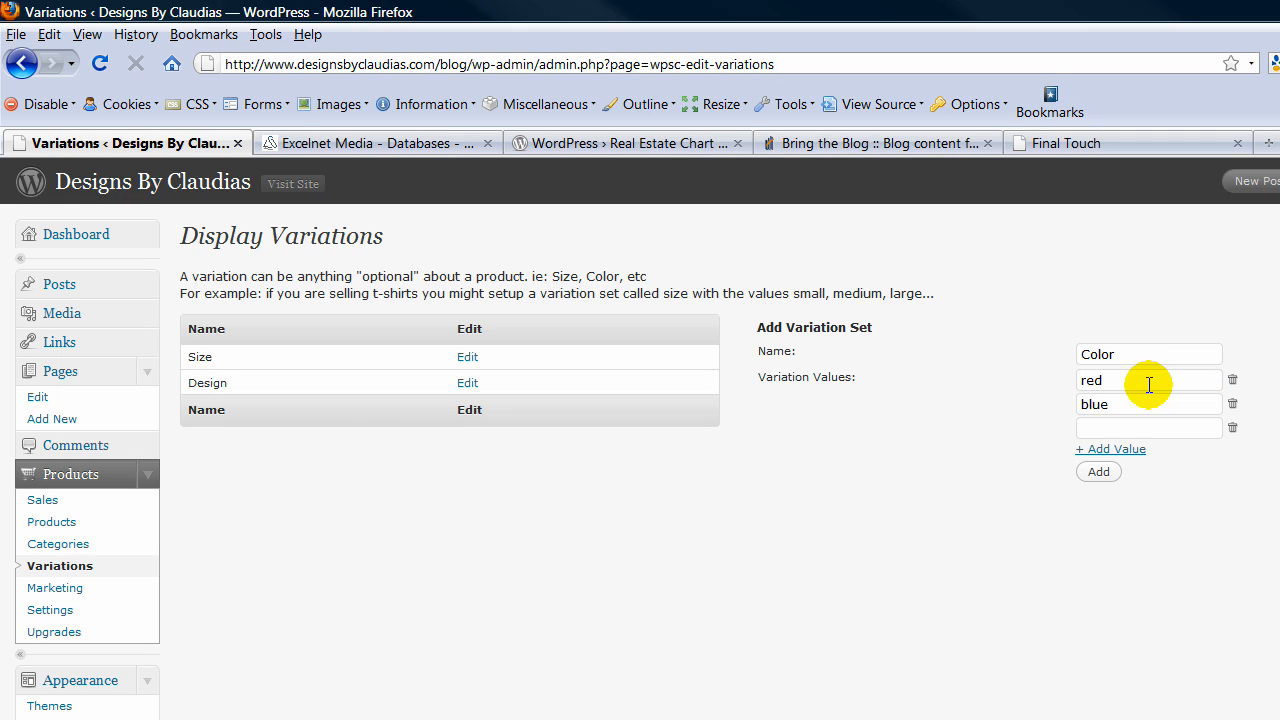
{"action": "type", "text": "green"}
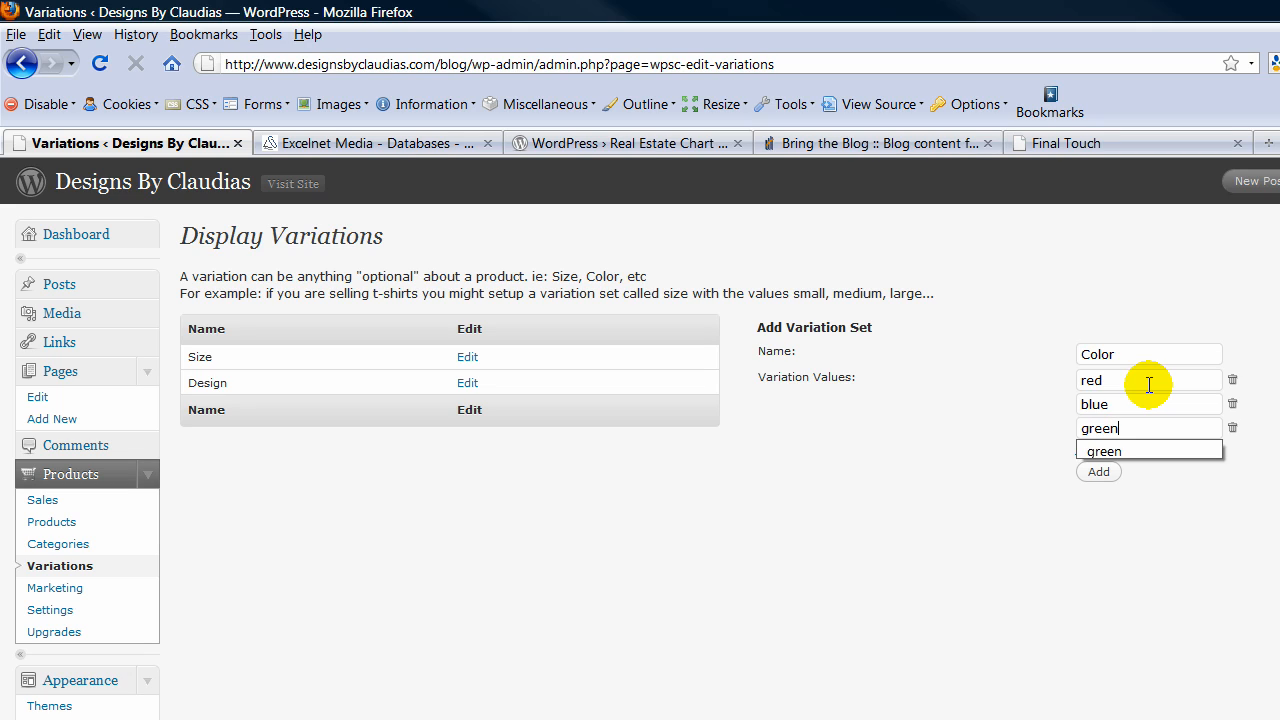
{"action": "left_click", "coordinate": [1098, 471]}
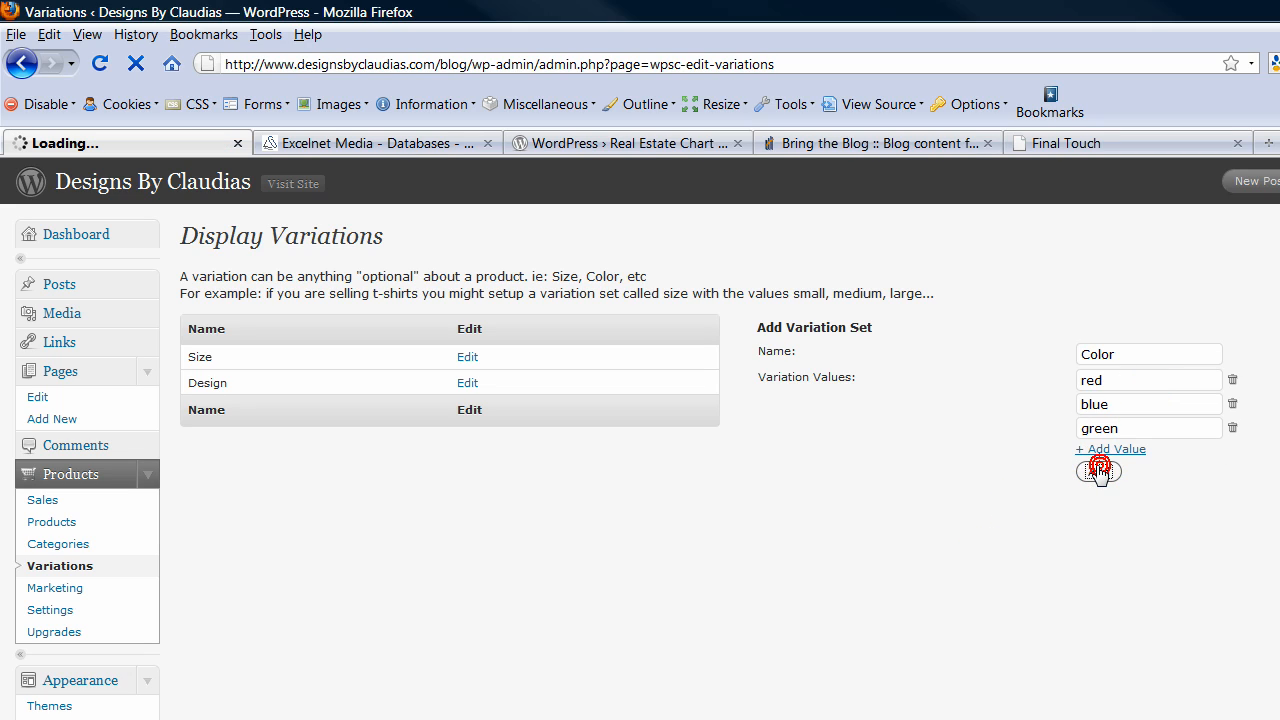
{"action": "left_click", "coordinate": [1098, 471]}
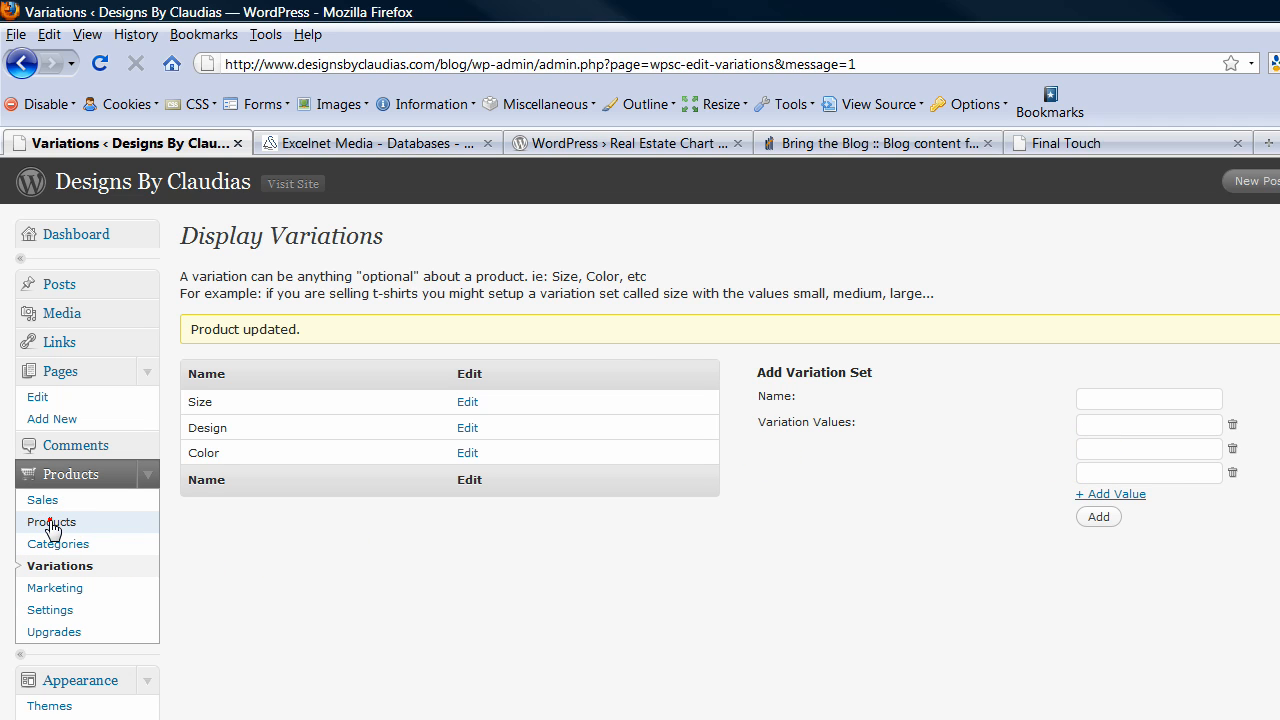
- Open Wedding Hat for editing and tick the Color variation set under Variation Control
{"action": "left_click", "coordinate": [50, 521]}
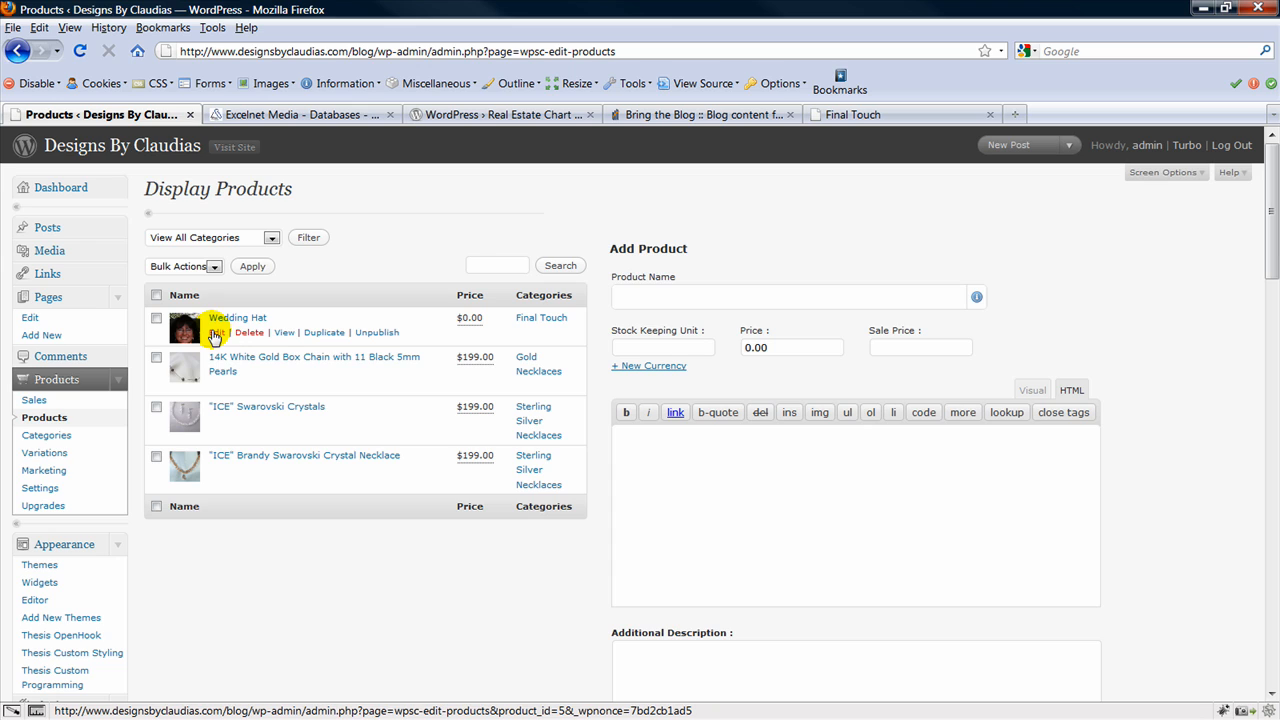
{"action": "left_click", "coordinate": [216, 332]}
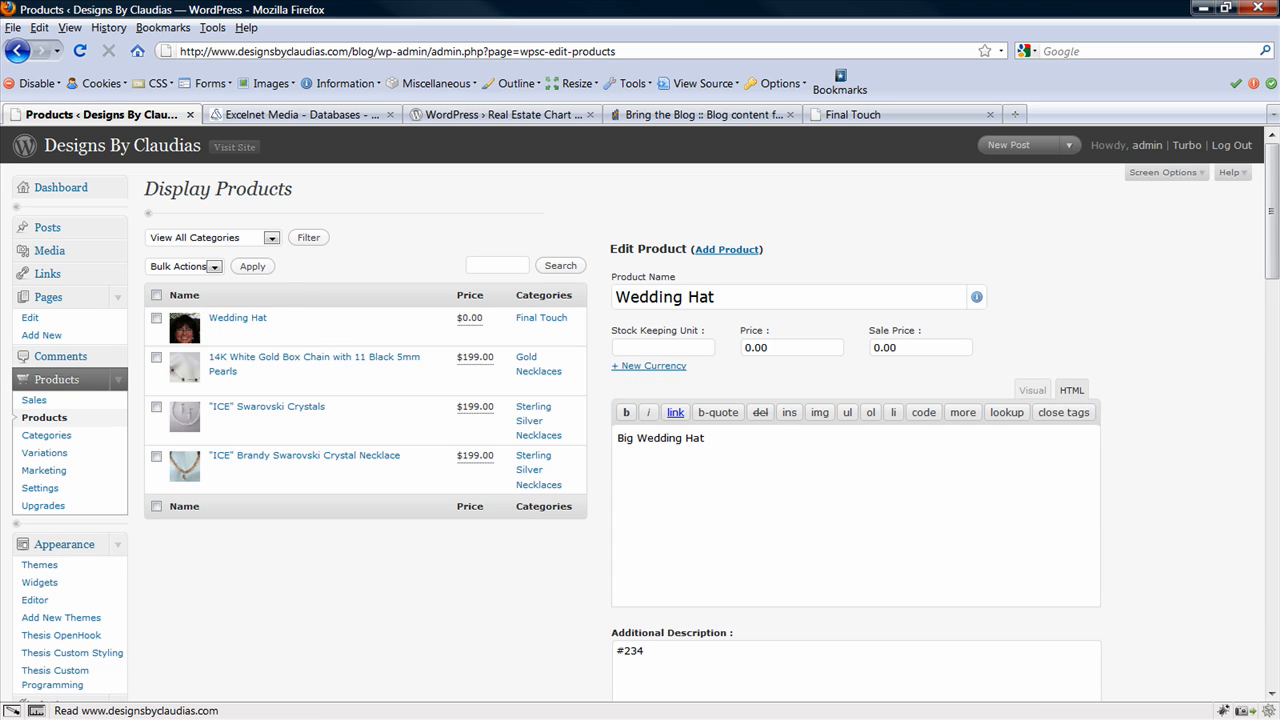
{"action": "scroll", "scroll_direction": "down", "scroll_amount": 3}
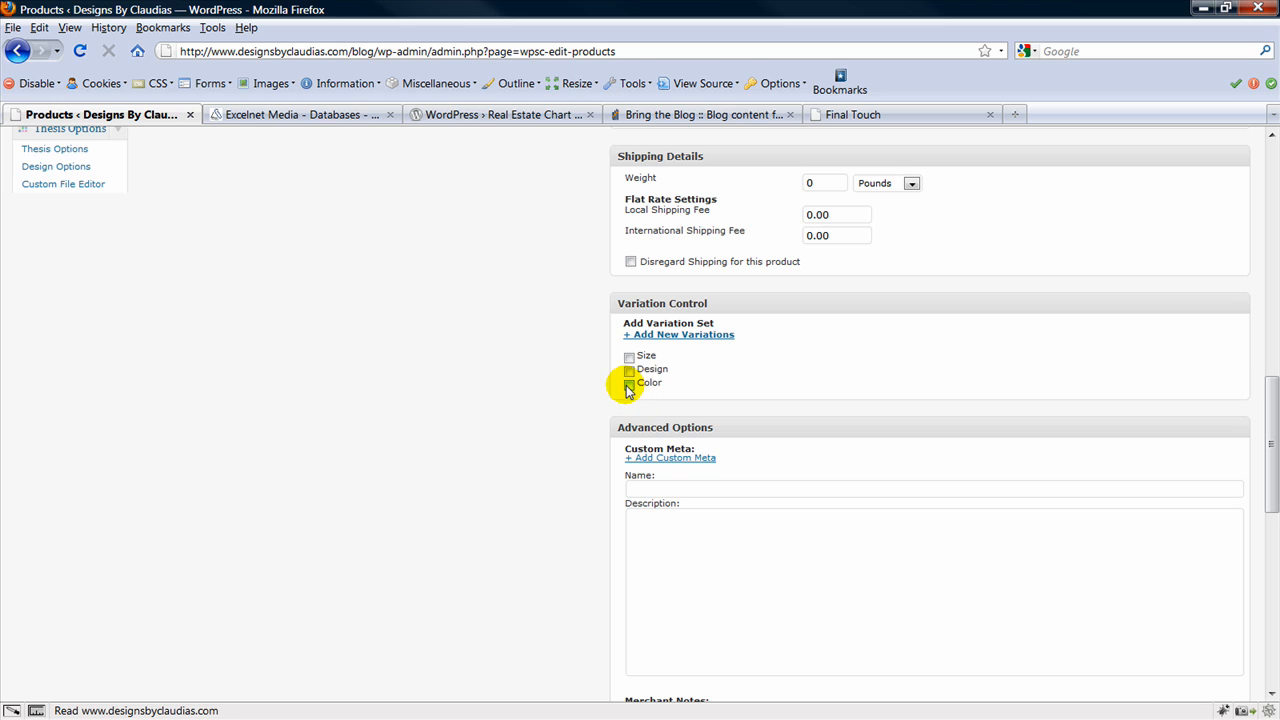
{"action": "left_click", "coordinate": [629, 383]}
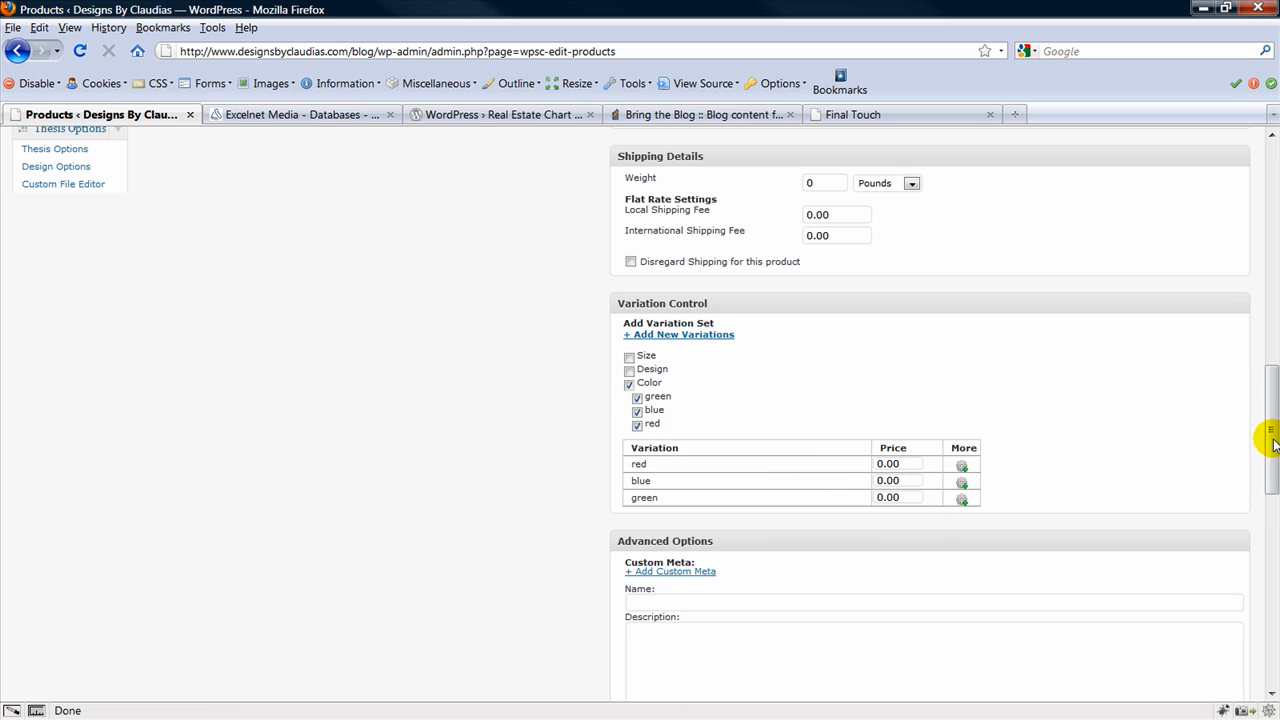
{"action": "scroll", "scroll_direction": "down", "scroll_amount": 3}
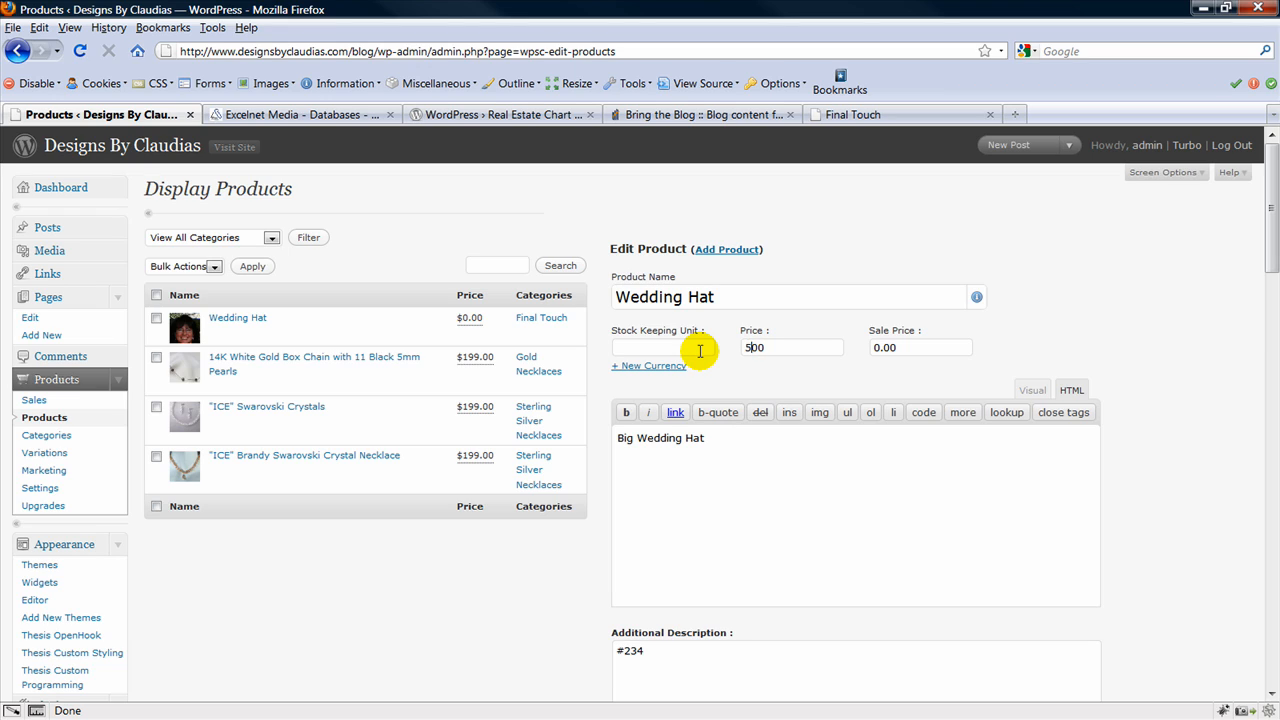
- Set Wedding Hat's price to 50.00 and update the product
{"action": "type", "text": "50.00"}
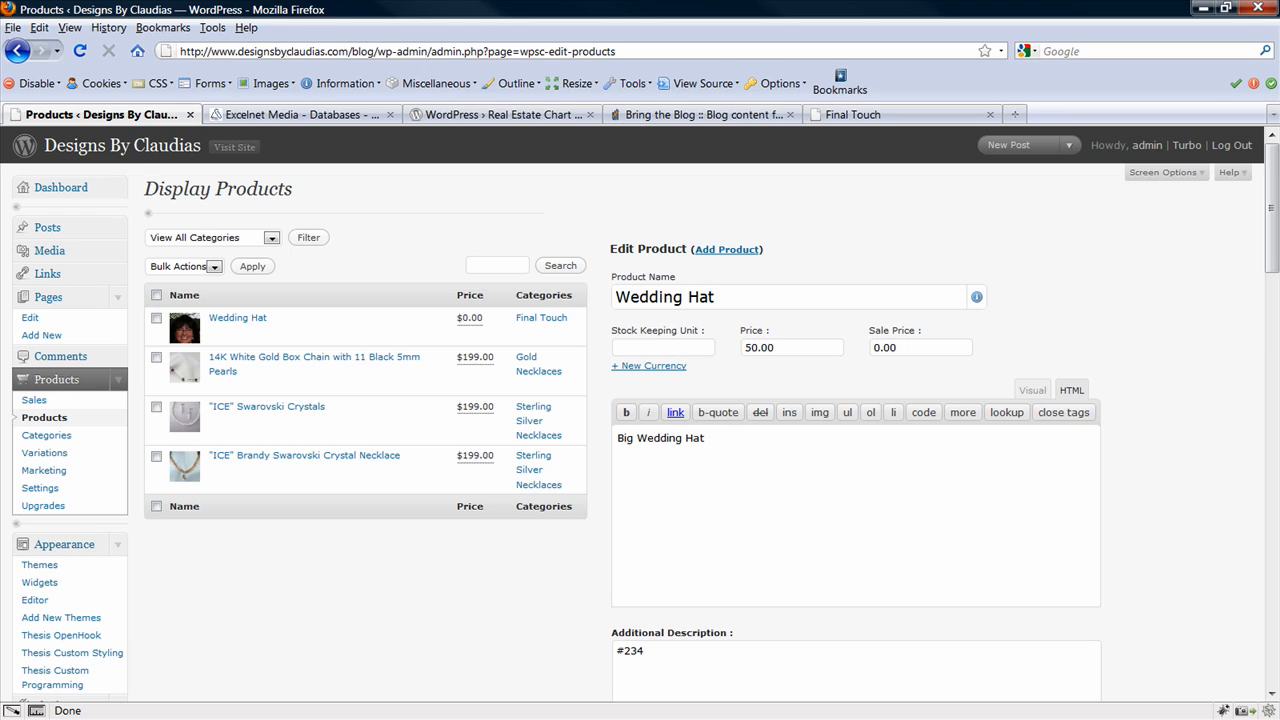
{"action": "scroll", "scroll_direction": "down", "scroll_amount": 3}
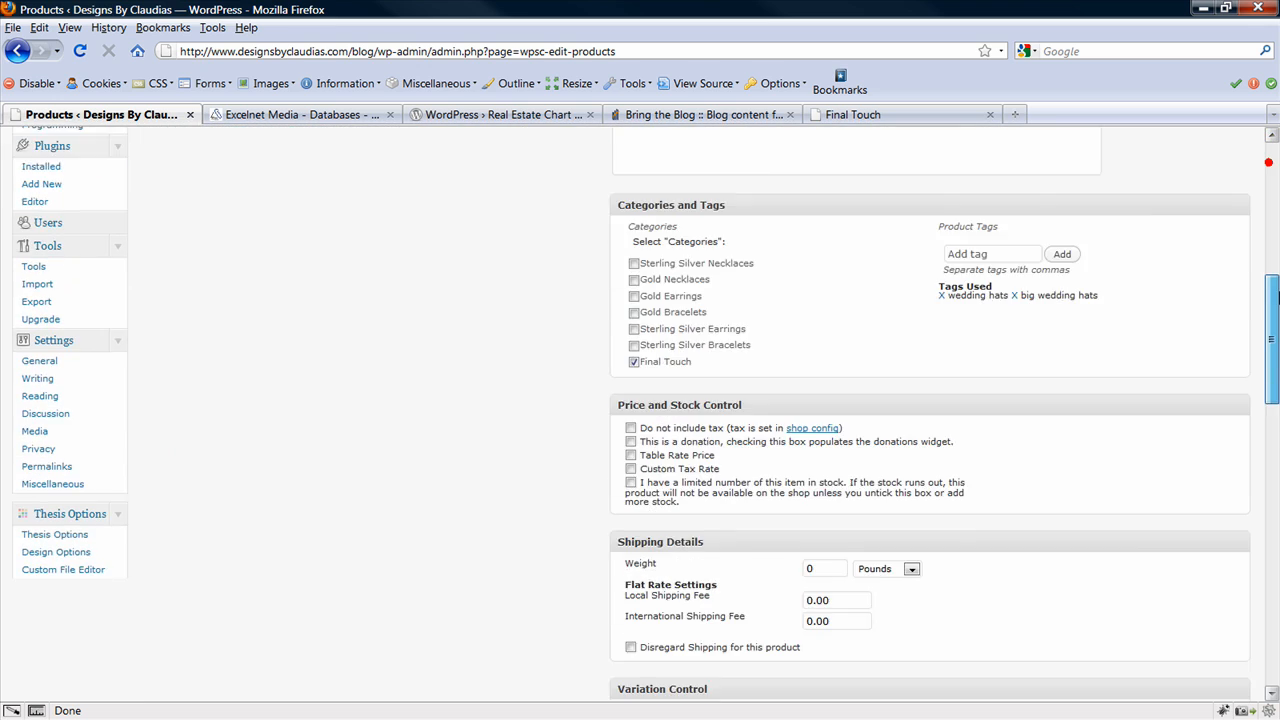
{"action": "scroll", "scroll_direction": "down", "scroll_amount": 3}
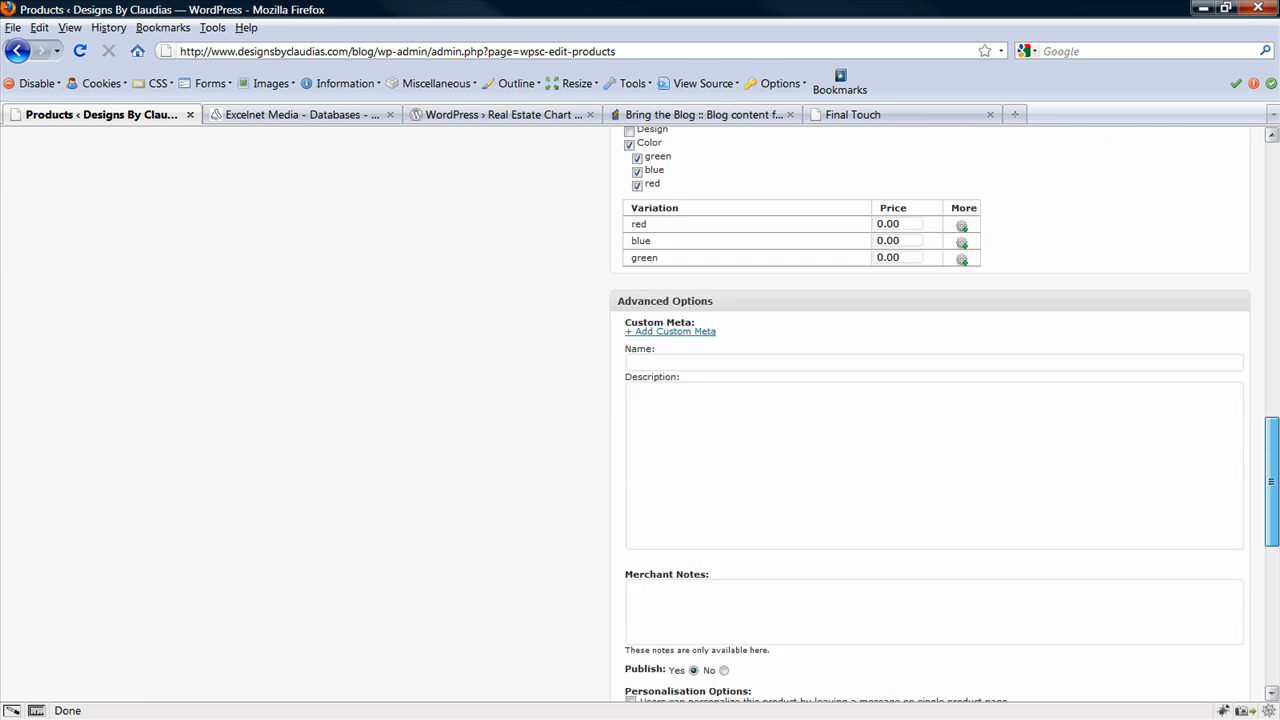
{"action": "left_click", "coordinate": [658, 651]}
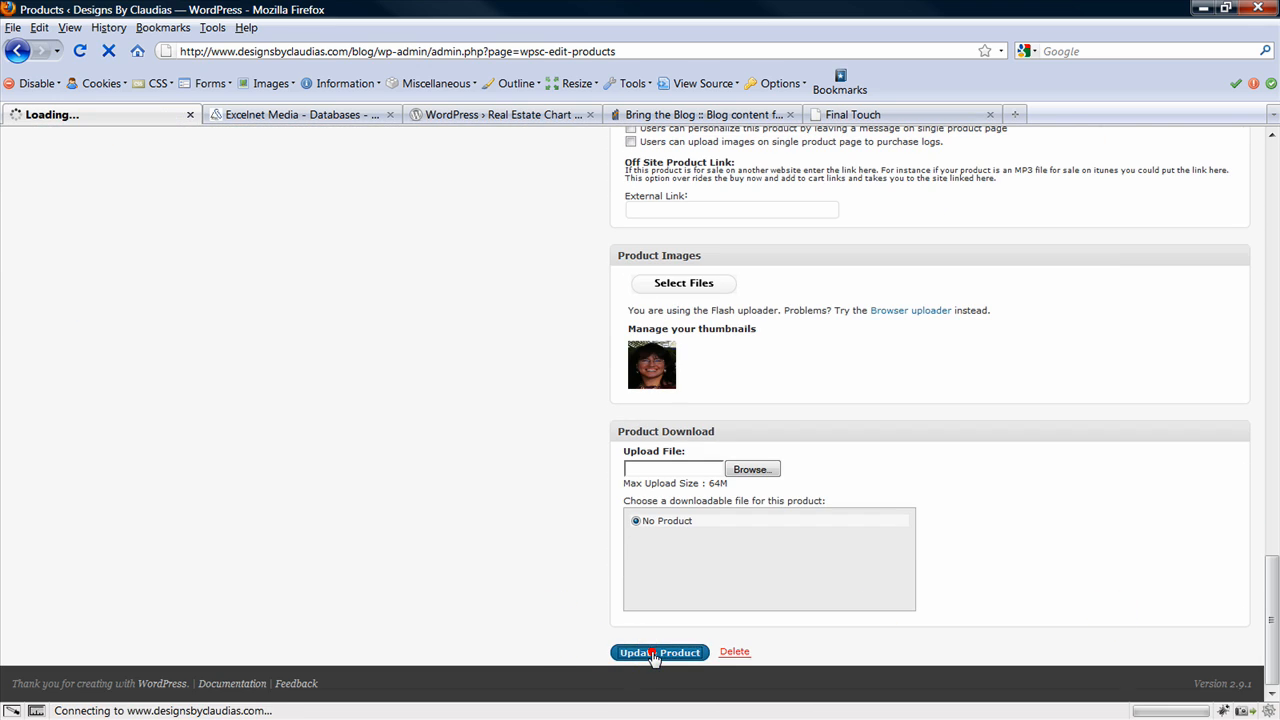
{"action": "left_click", "coordinate": [659, 652]}
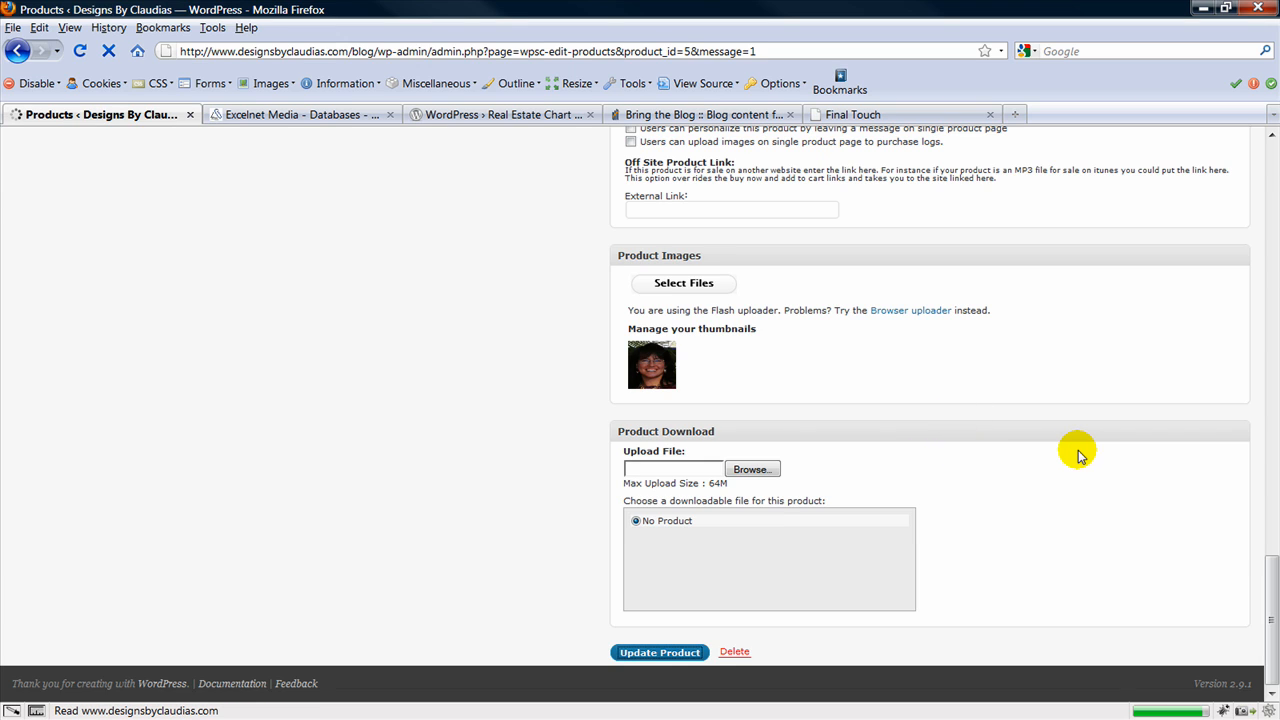
- Enter variation prices red 50.00, blue 50.00 and green 60.00
{"action": "left_click", "coordinate": [659, 652]}
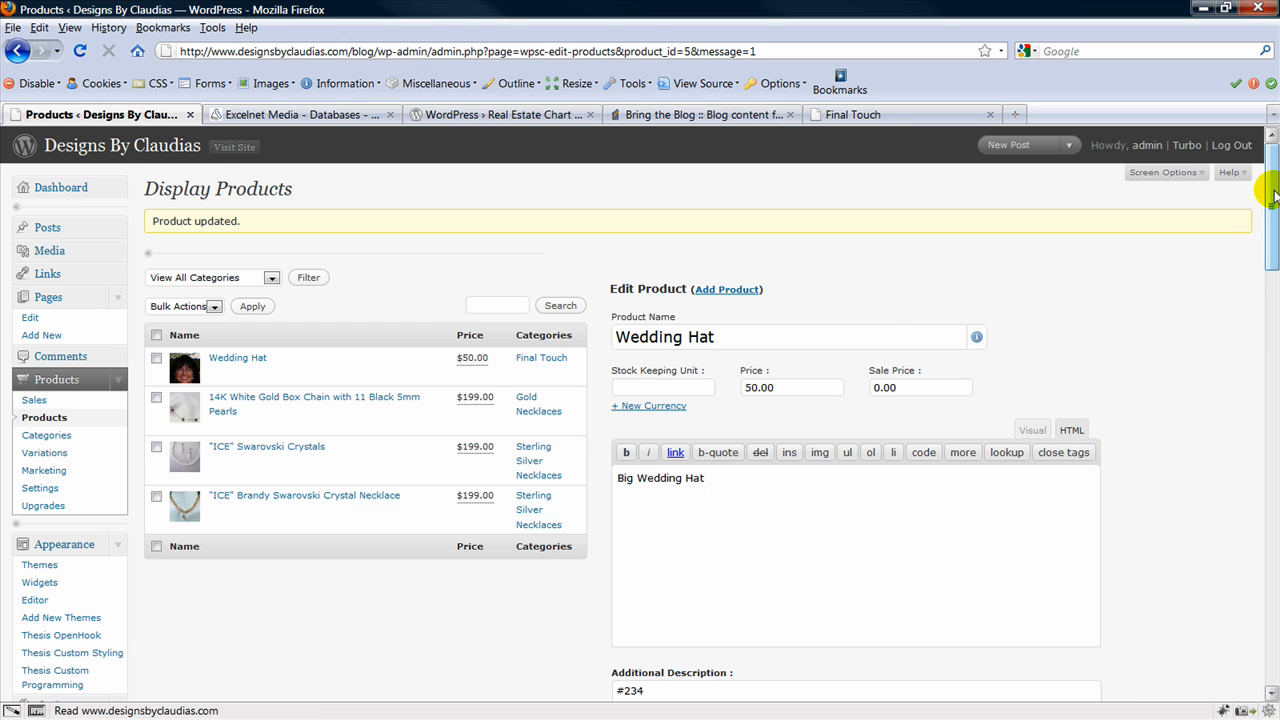
{"action": "scroll", "scroll_direction": "down", "scroll_amount": 3}
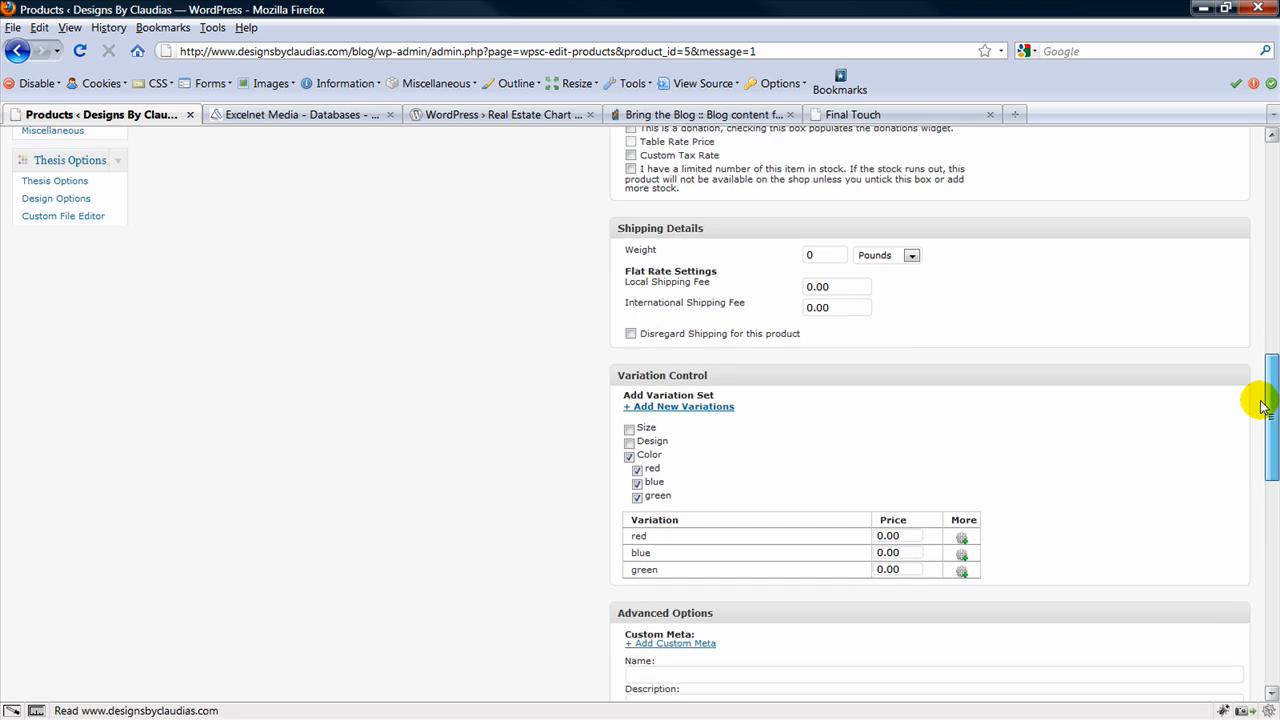
{"action": "scroll", "scroll_direction": "down", "scroll_amount": 3}
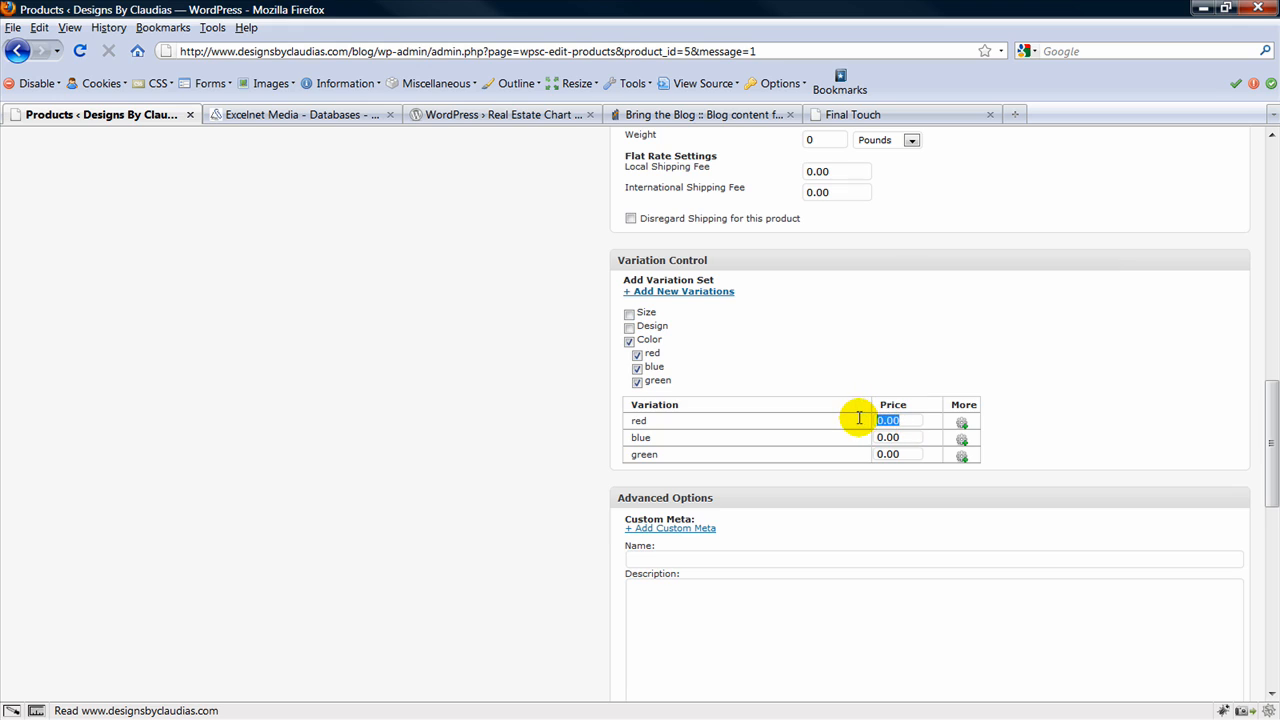
{"action": "type", "text": "50.00"}
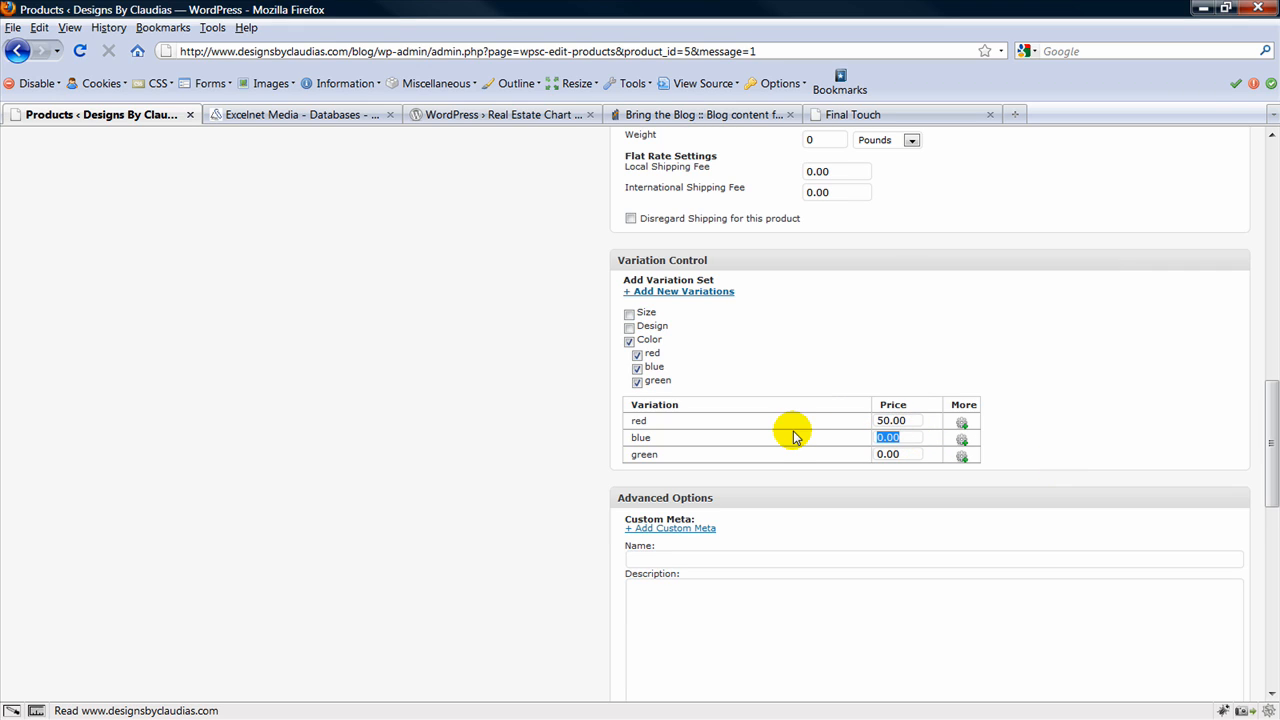
{"action": "type", "text": "50.00"}
{"action": "left_click", "coordinate": [898, 454]}
{"action": "type", "text": "6"}
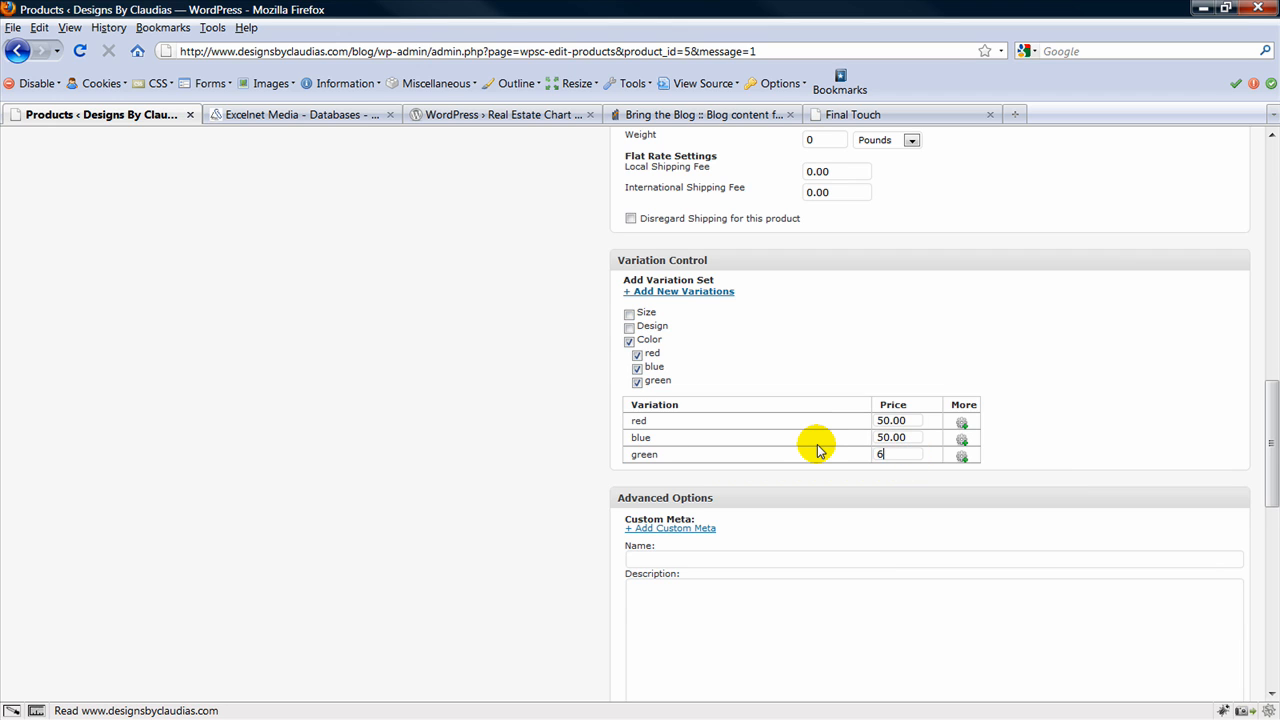
{"action": "type", "text": "0.00"}
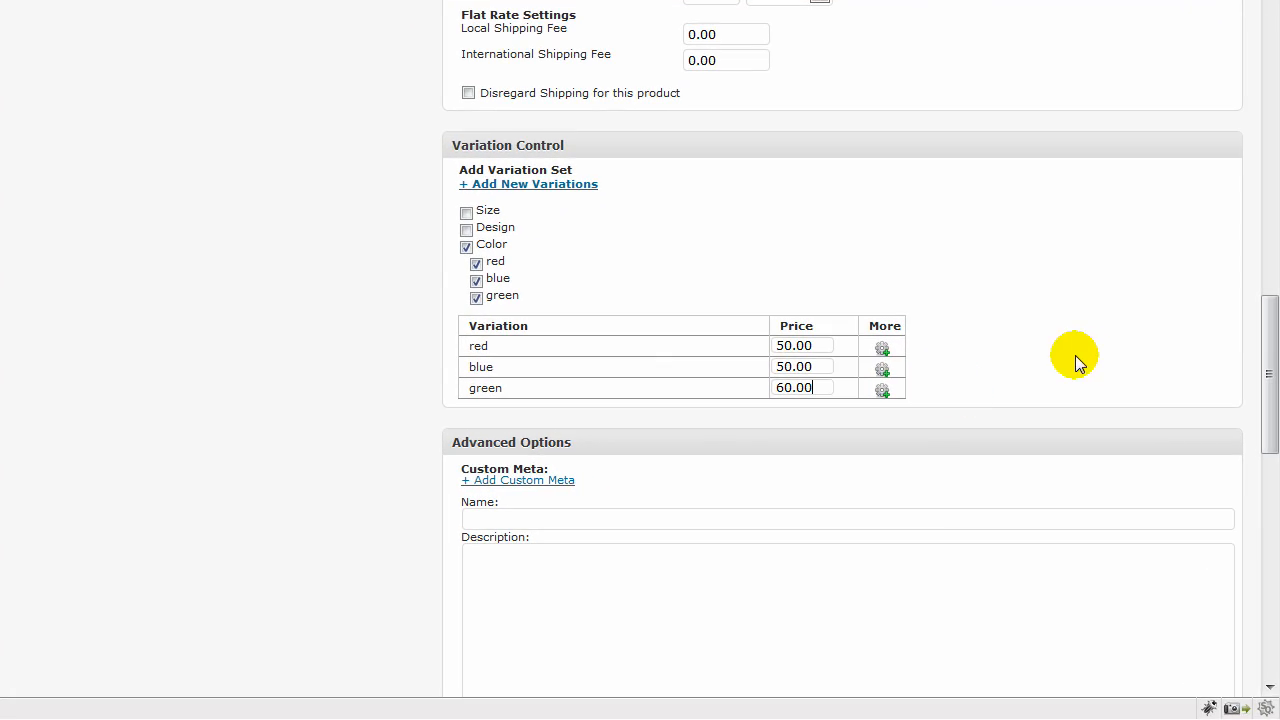
- Update Wedding Hat with its variation prices and view the live Final Touch page
{"action": "scroll", "scroll_direction": "down", "scroll_amount": 3}
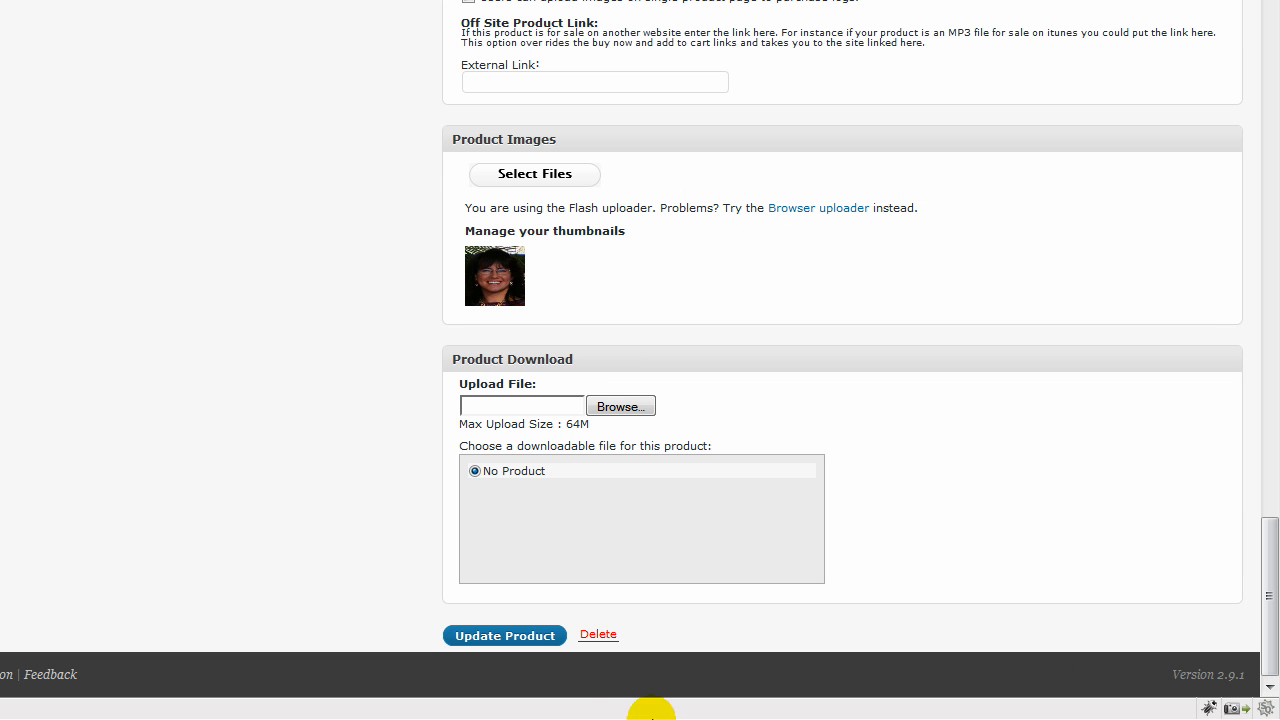
{"action": "left_click", "coordinate": [504, 635]}
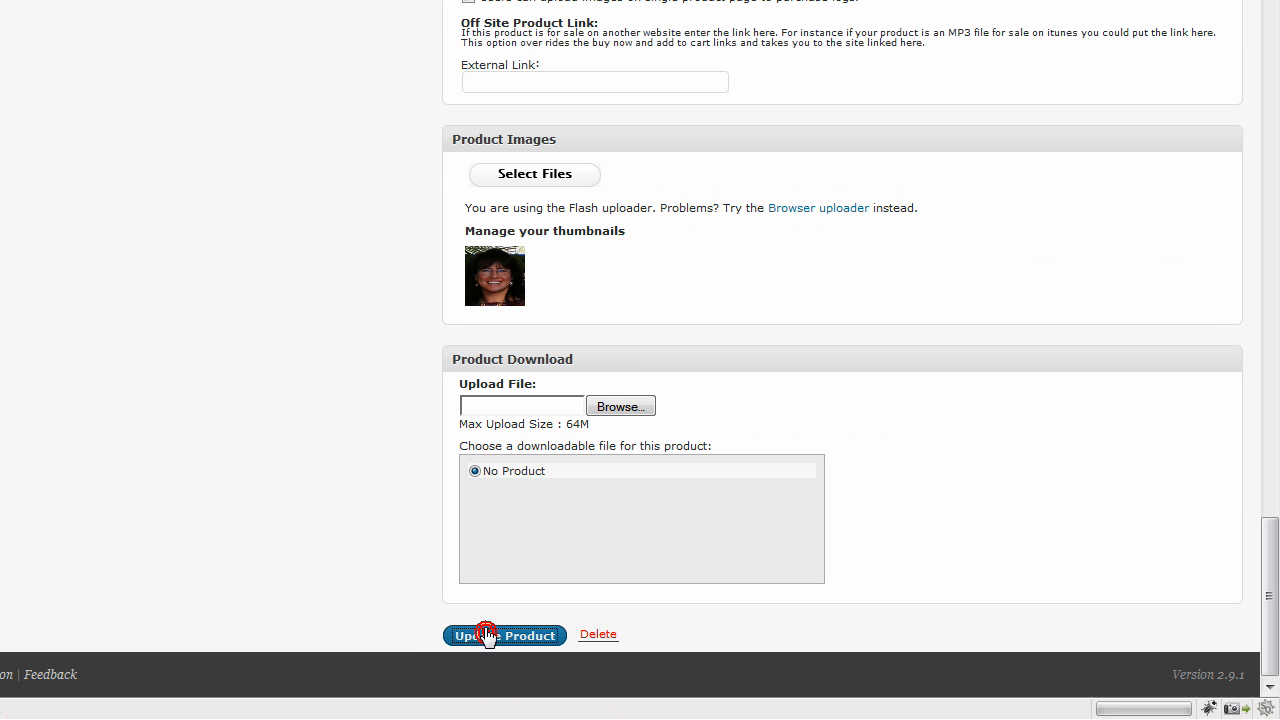
{"action": "left_click", "coordinate": [505, 635]}
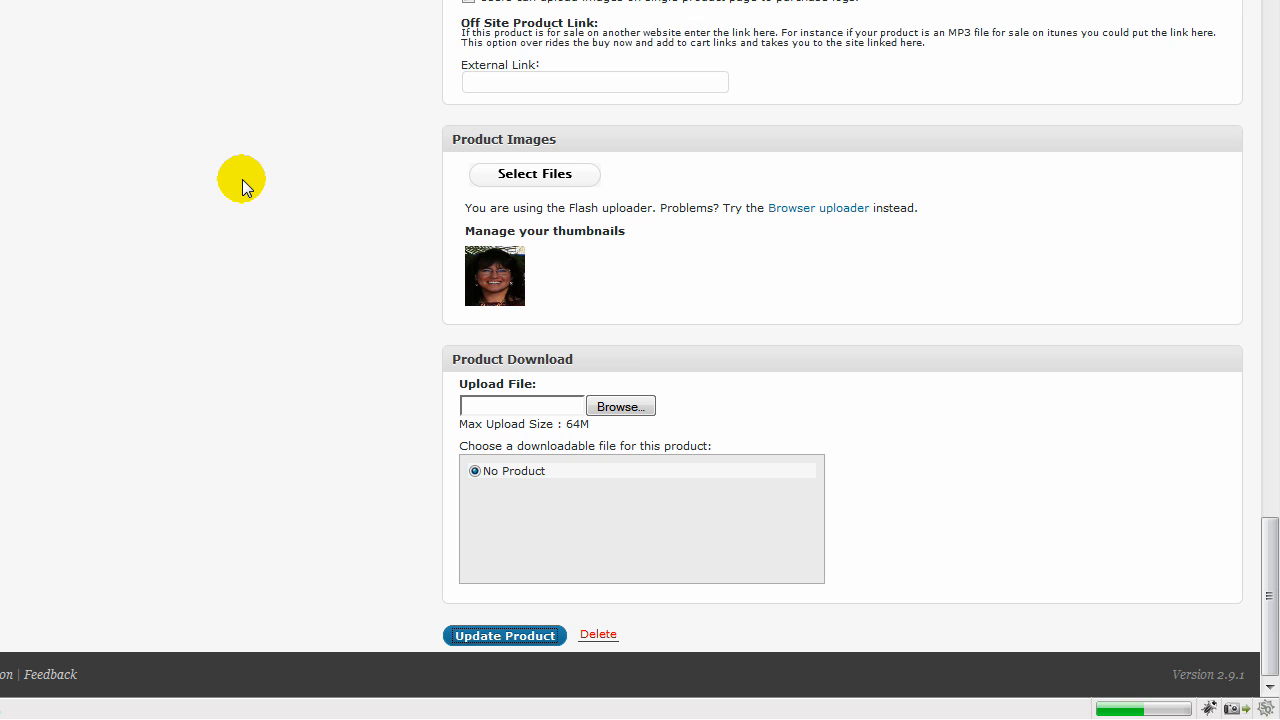
{"action": "left_click", "coordinate": [504, 635]}
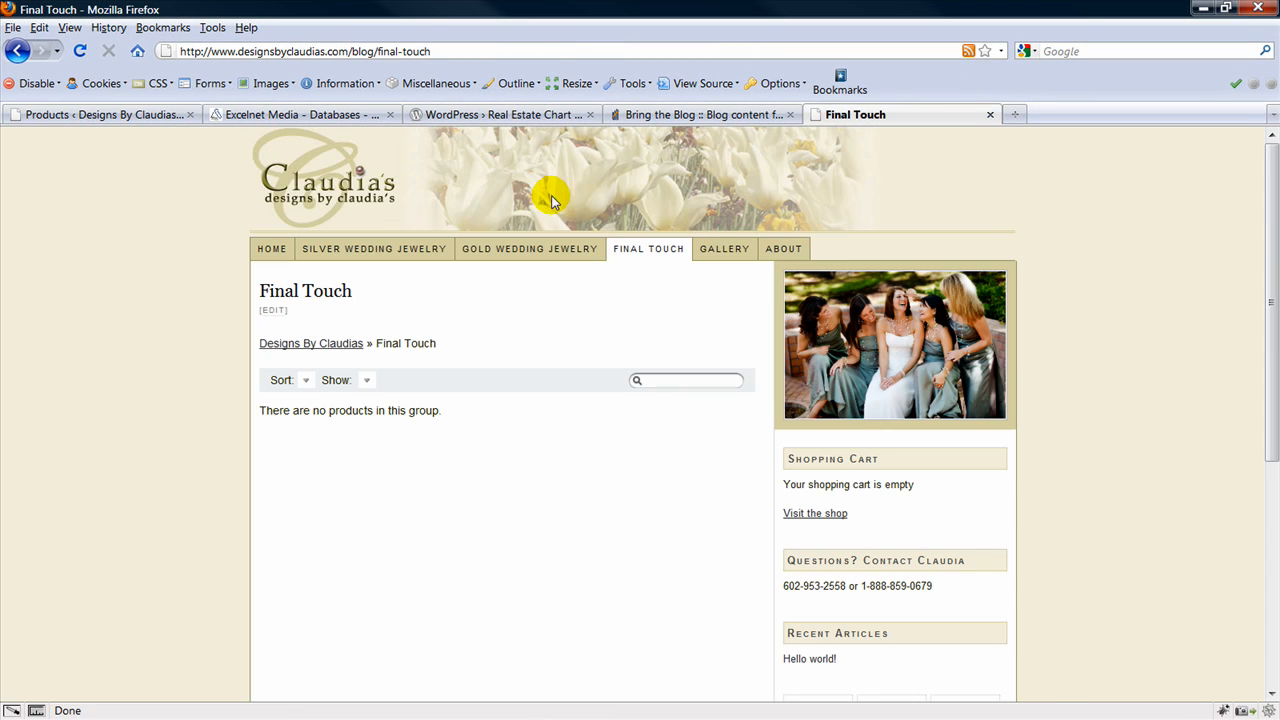
- Visit Gold Wedding Jewelry, then return to Final Touch to see Wedding Hat at $50.00
{"action": "left_click", "coordinate": [100, 114]}
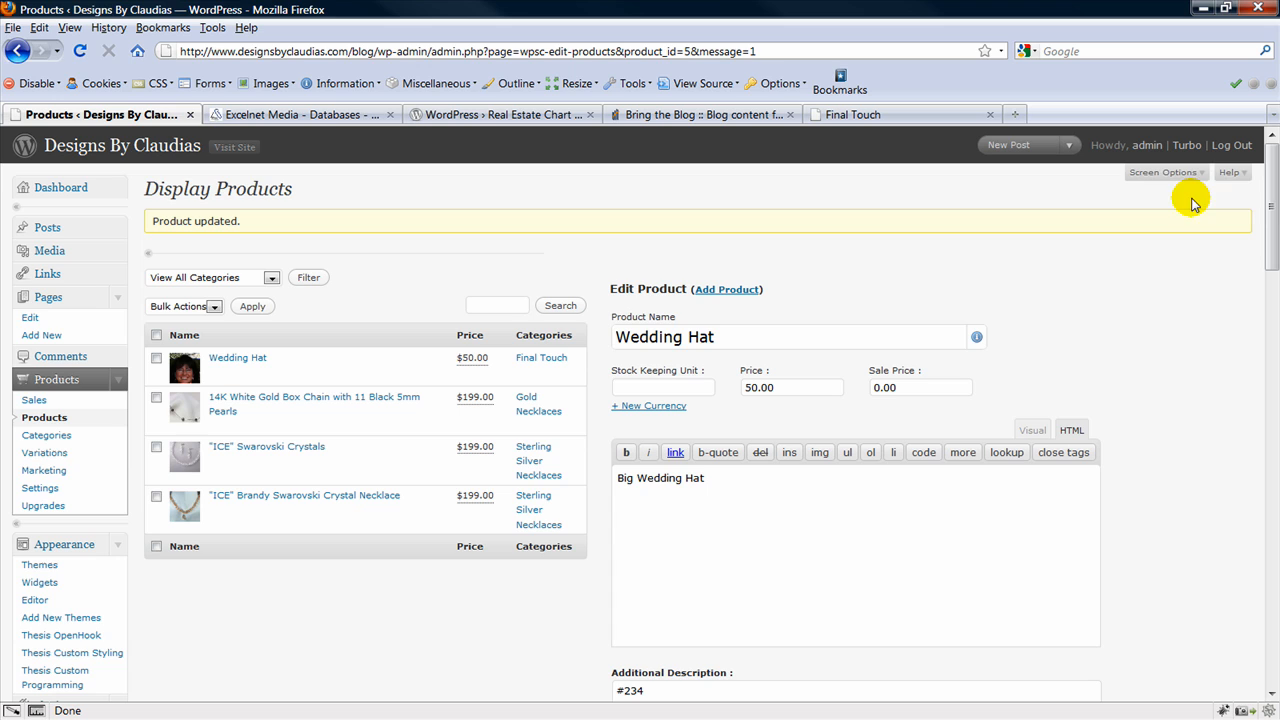
{"action": "scroll", "scroll_direction": "down", "scroll_amount": 3}
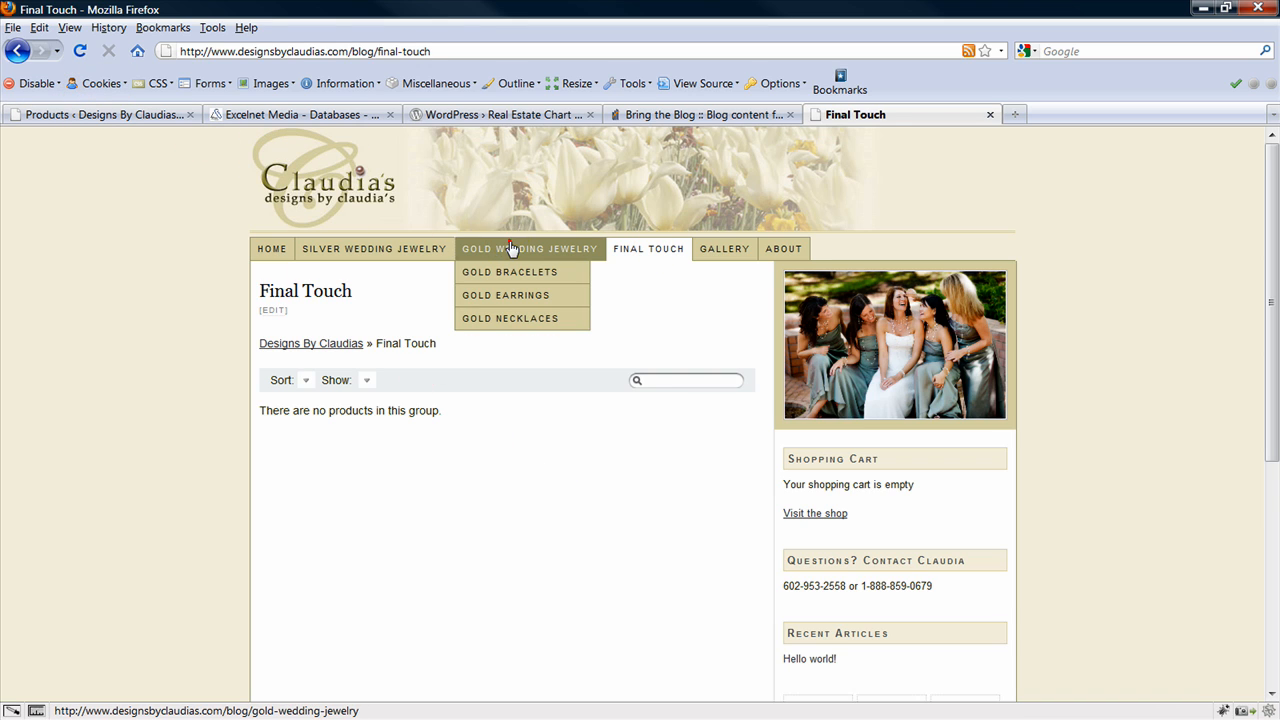
{"action": "left_click", "coordinate": [530, 248]}
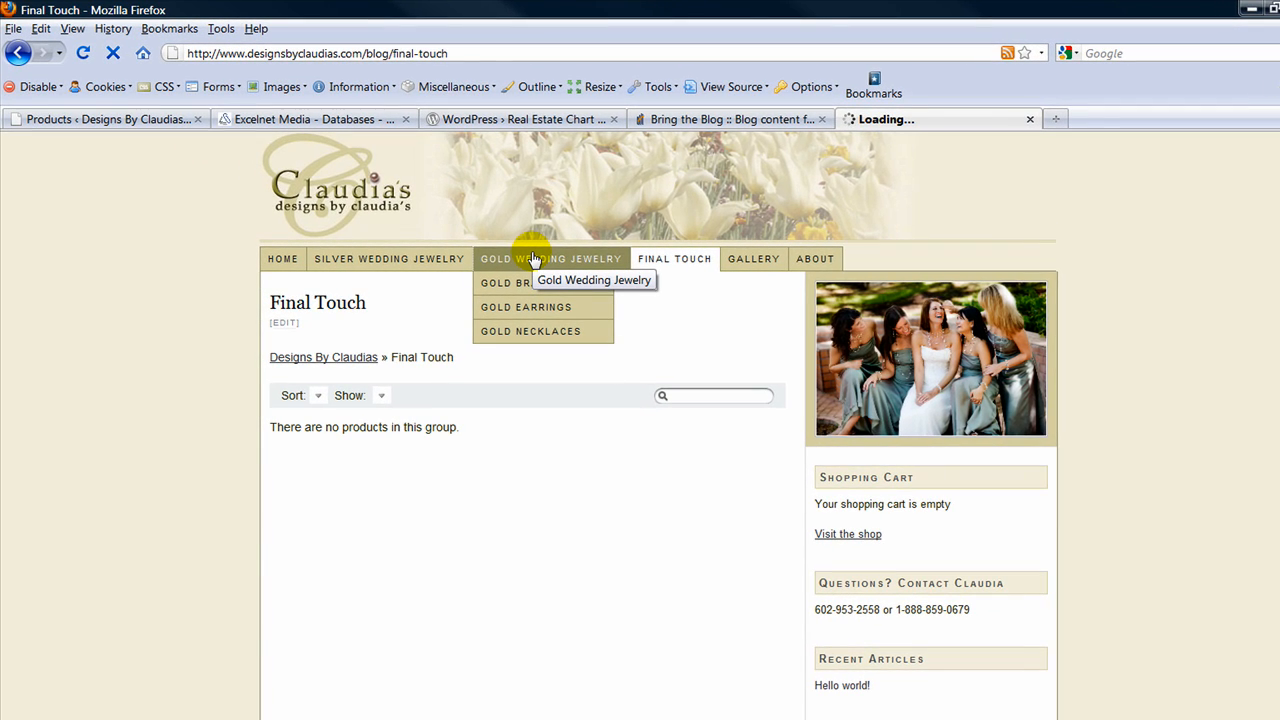
{"action": "left_click", "coordinate": [550, 258]}
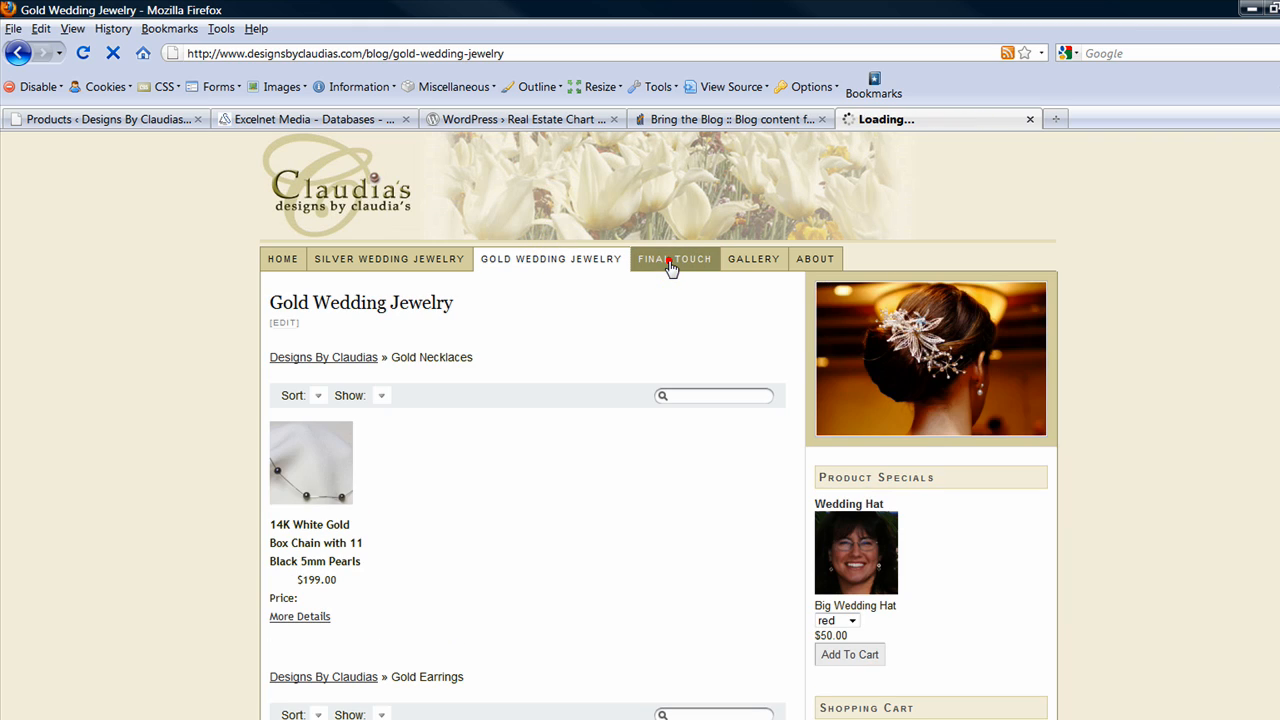
{"action": "left_click", "coordinate": [674, 259]}
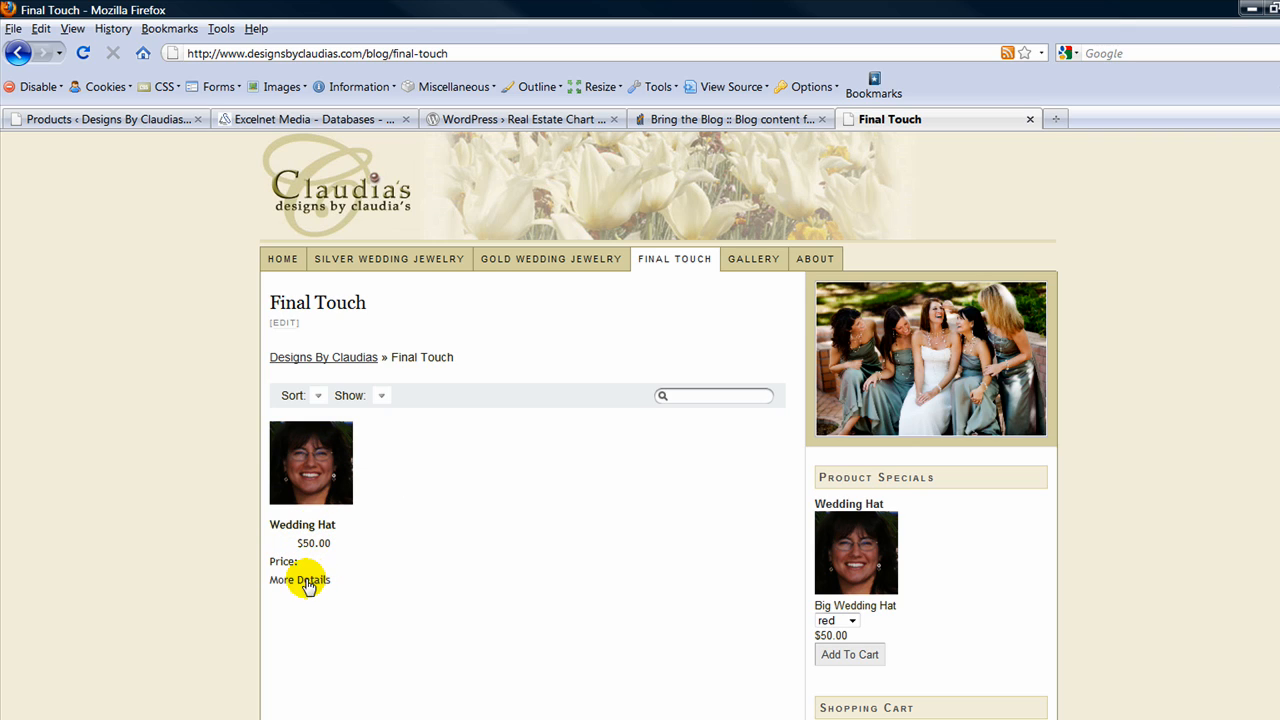
- Open the Wedding Hat's More Details page and pick green in the Color dropdown
{"action": "left_click", "coordinate": [300, 580]}
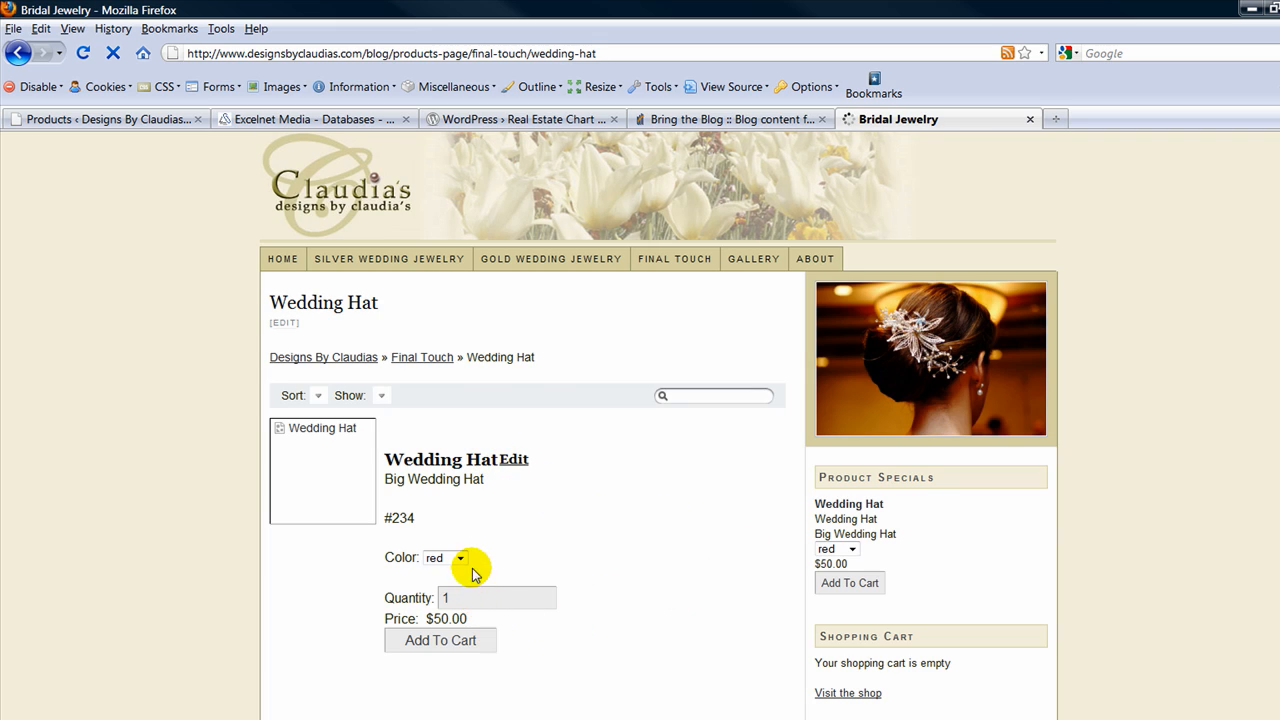
{"action": "left_click", "coordinate": [445, 557]}
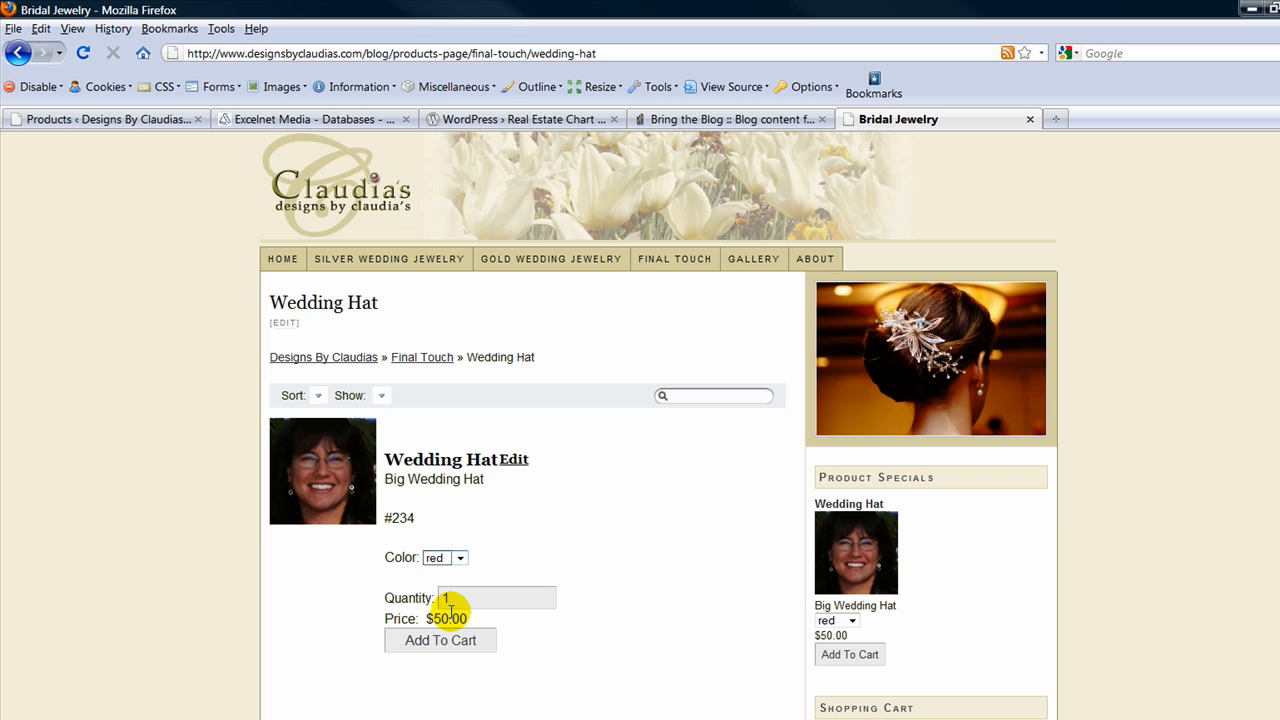
{"action": "left_click", "coordinate": [444, 557]}
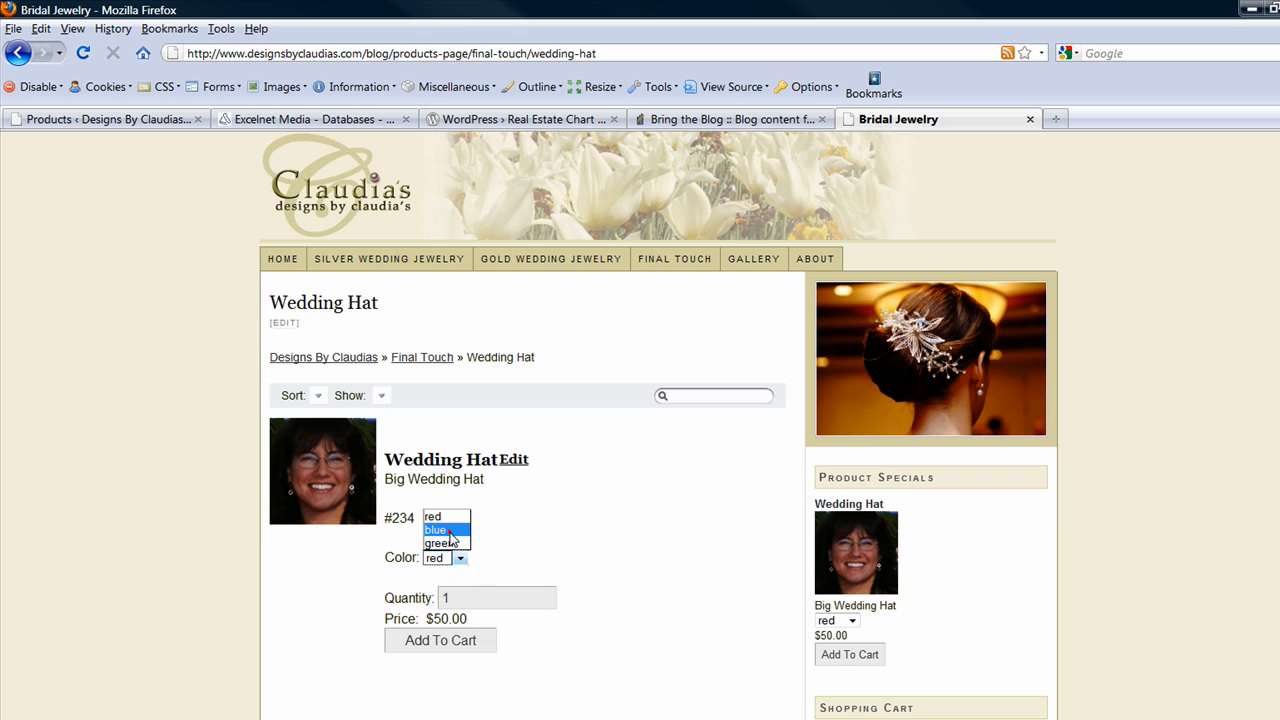
{"action": "left_click", "coordinate": [436, 529]}
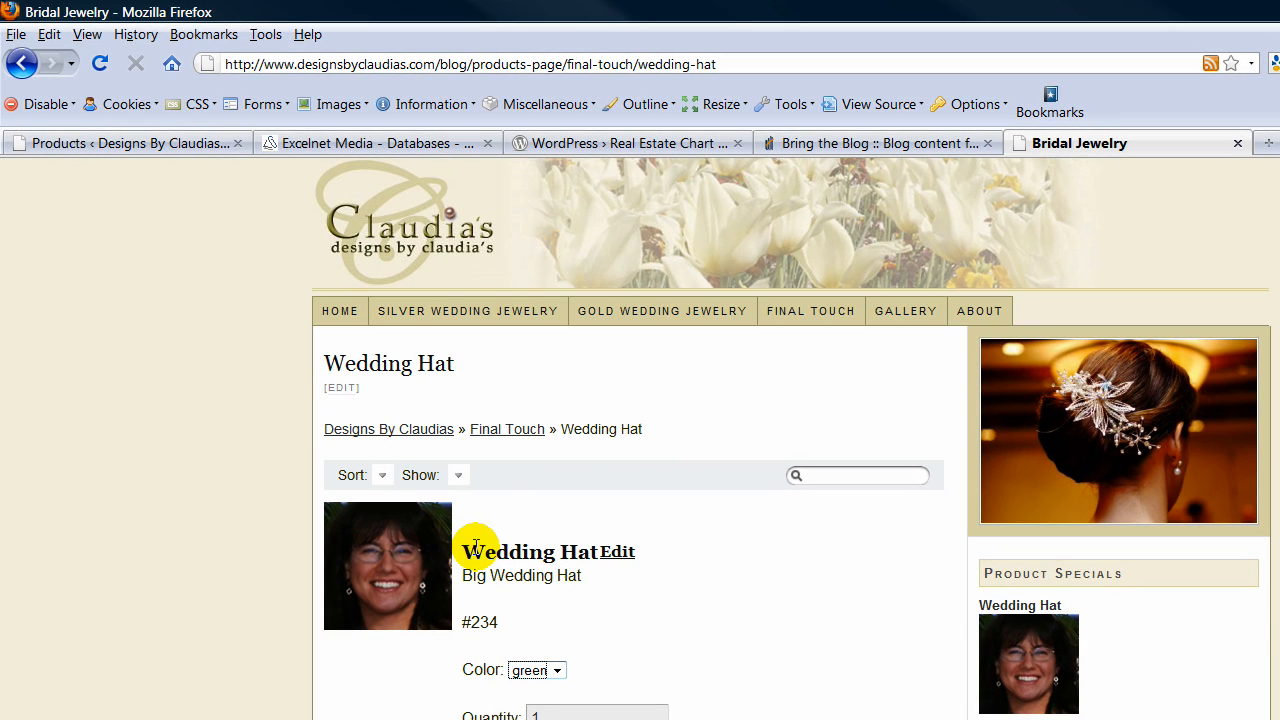
{"action": "mouse_move", "coordinate": [432, 568]}
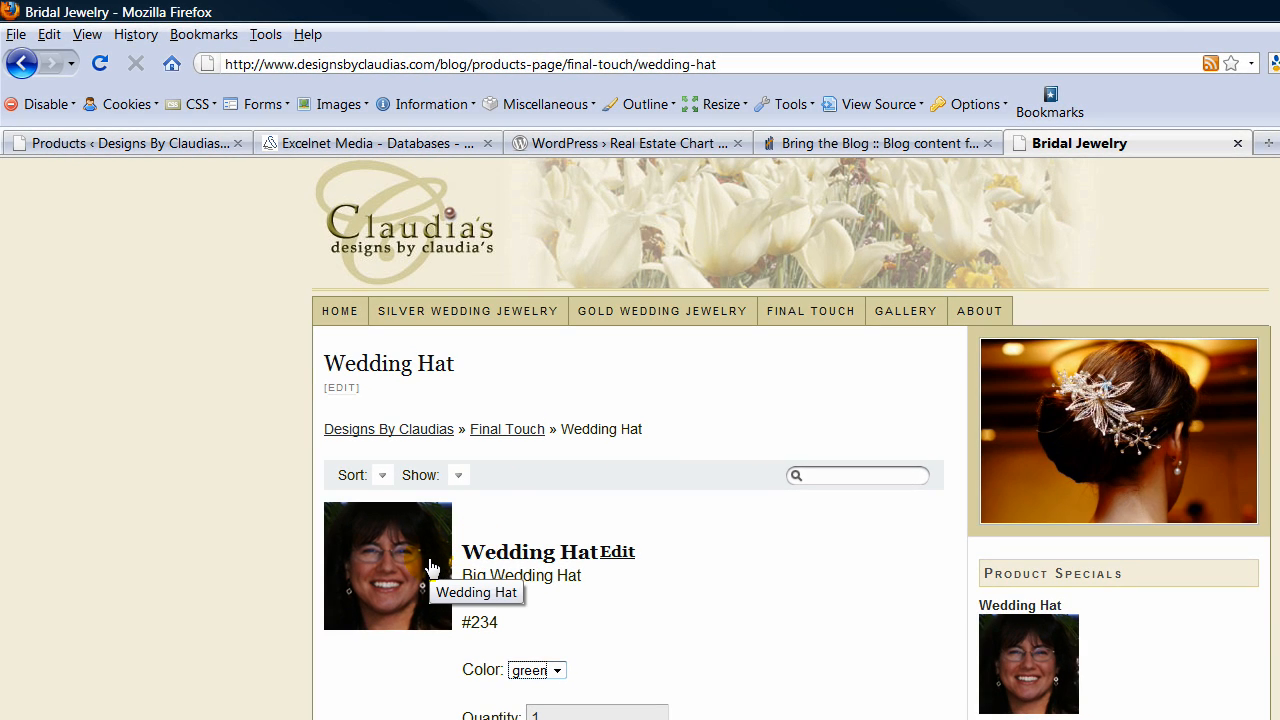